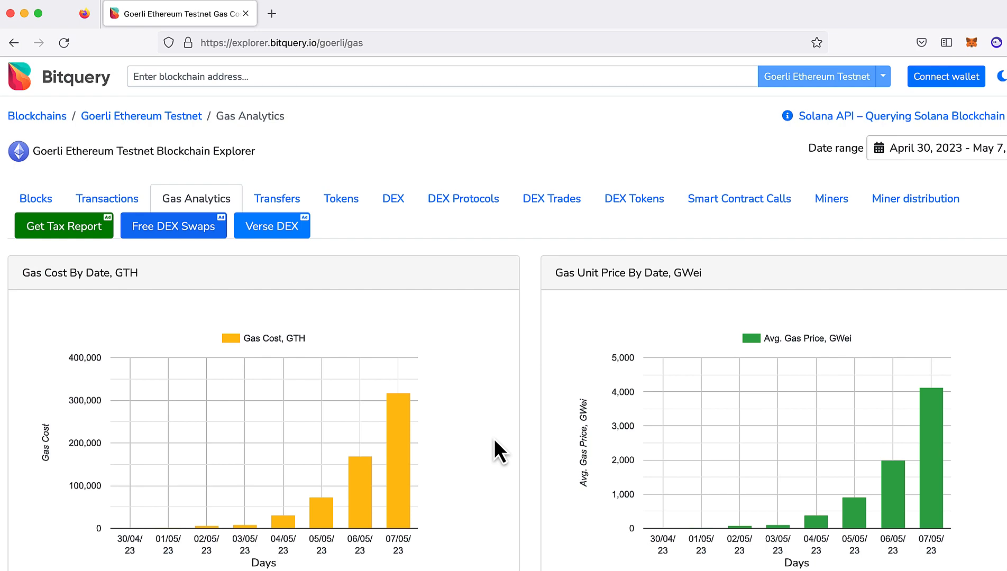
Set the Uniswap swap to receive UNI for 0.001 ETH
{"action": "scroll", "scroll_direction": "down", "scroll_amount": 3}
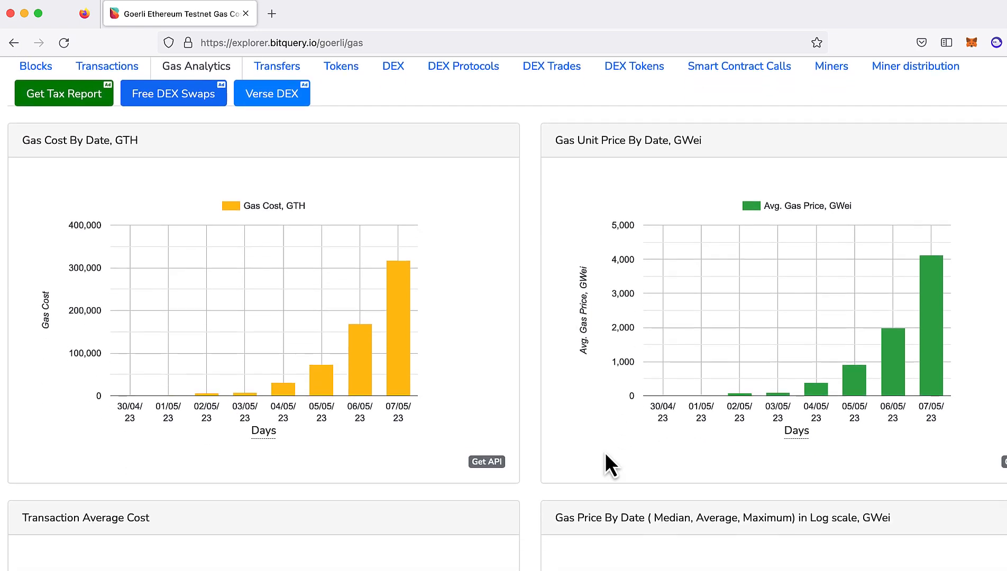
{"action": "scroll", "scroll_direction": "down", "scroll_amount": 3}
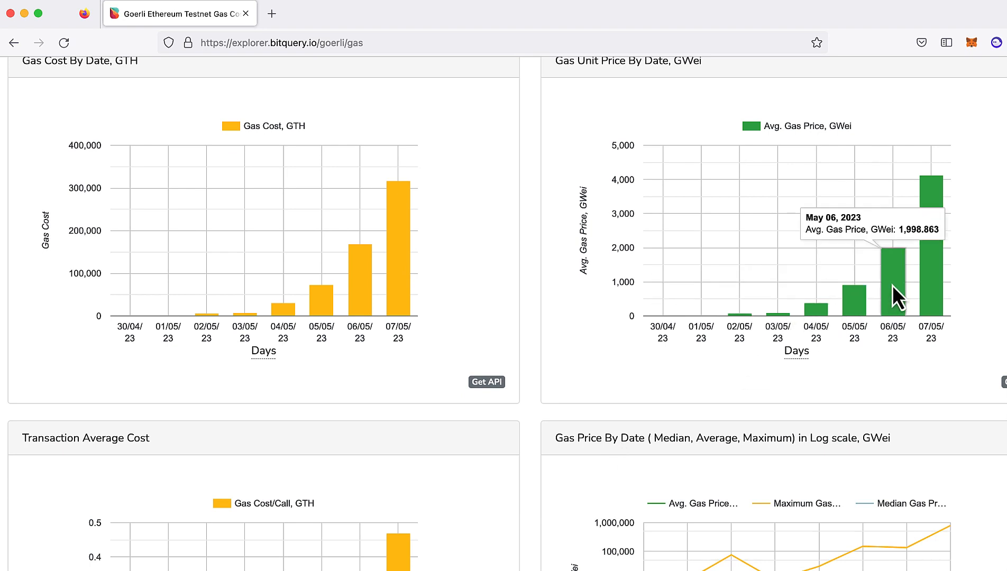
{"action": "mouse_move", "coordinate": [935, 270]}
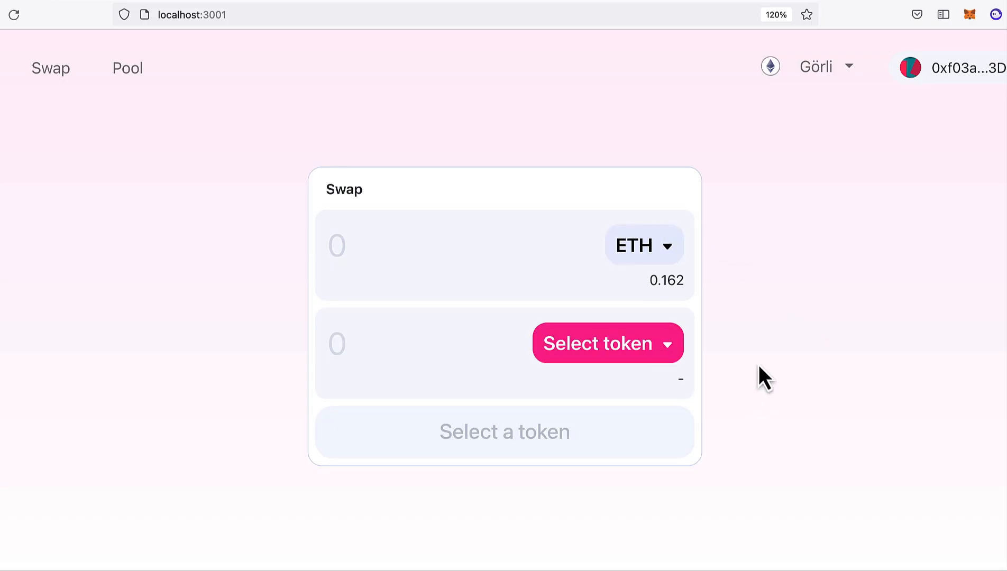
{"action": "left_click", "coordinate": [607, 343]}
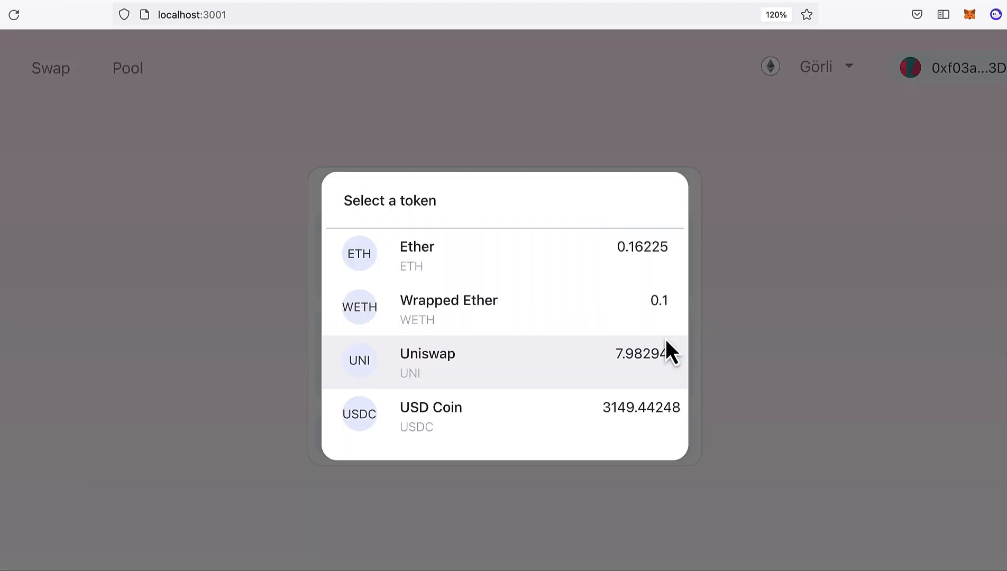
{"action": "left_click", "coordinate": [427, 353]}
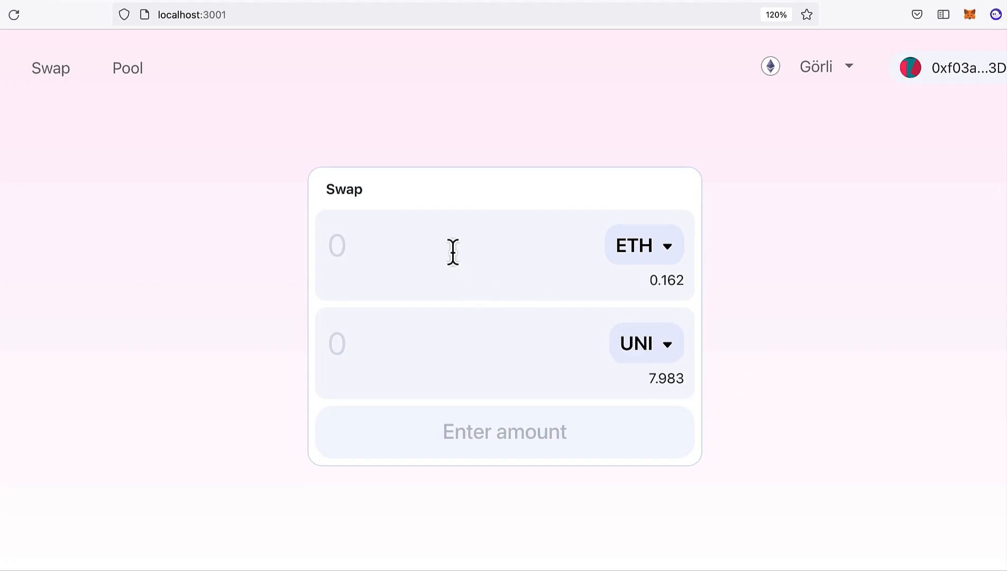
{"action": "type", "text": "0.001"}
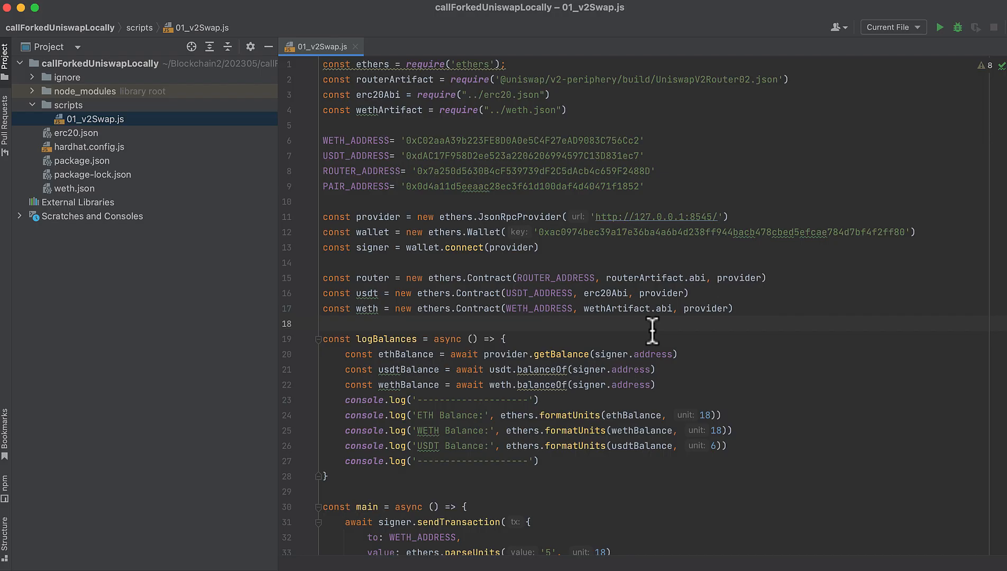
{"action": "mouse_move", "coordinate": [536, 223]}
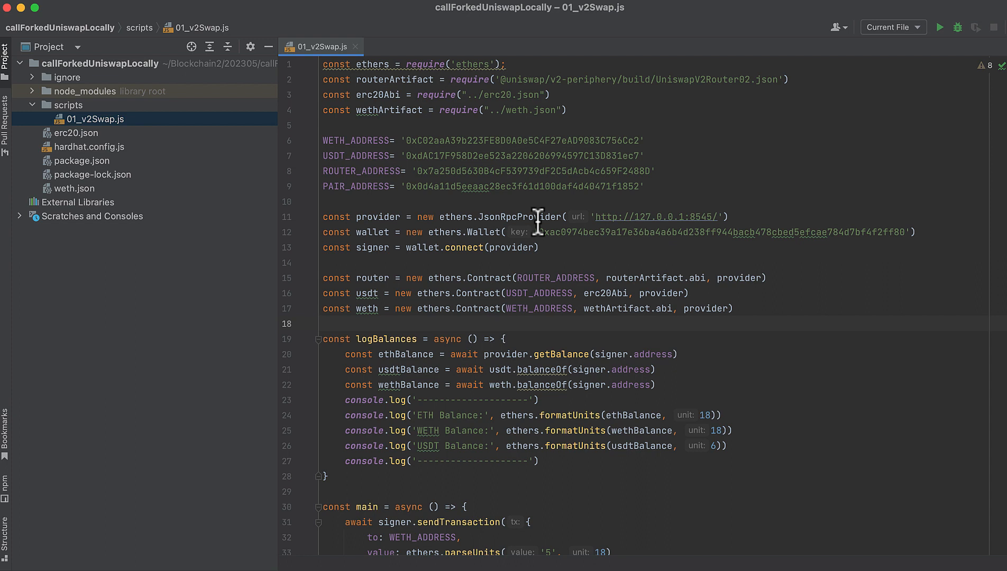
Open package.json and hardhat.config.js in WebStorm, then return to the 01_v2Swap.js tab
{"action": "left_click", "coordinate": [83, 161]}
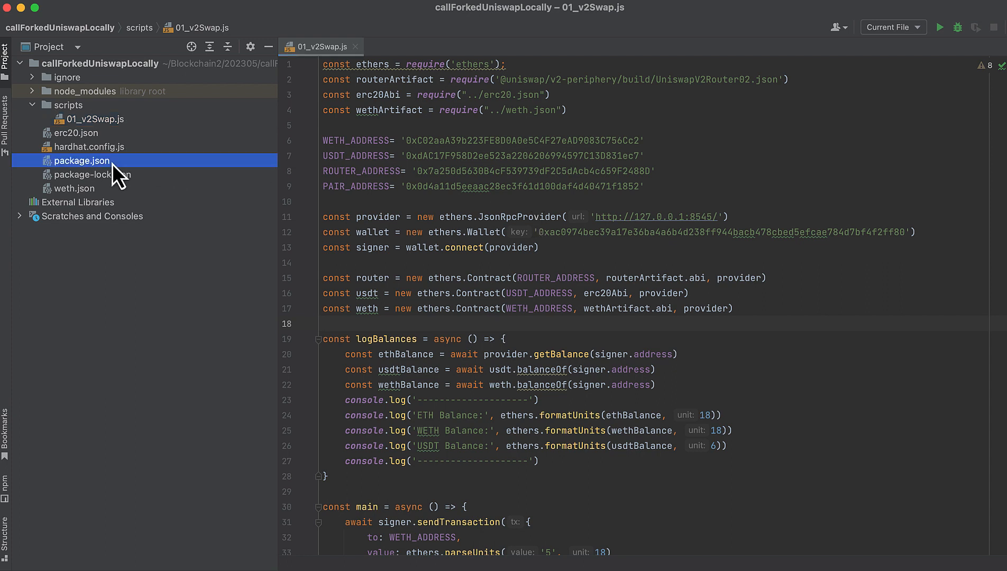
{"action": "double_click", "coordinate": [82, 161]}
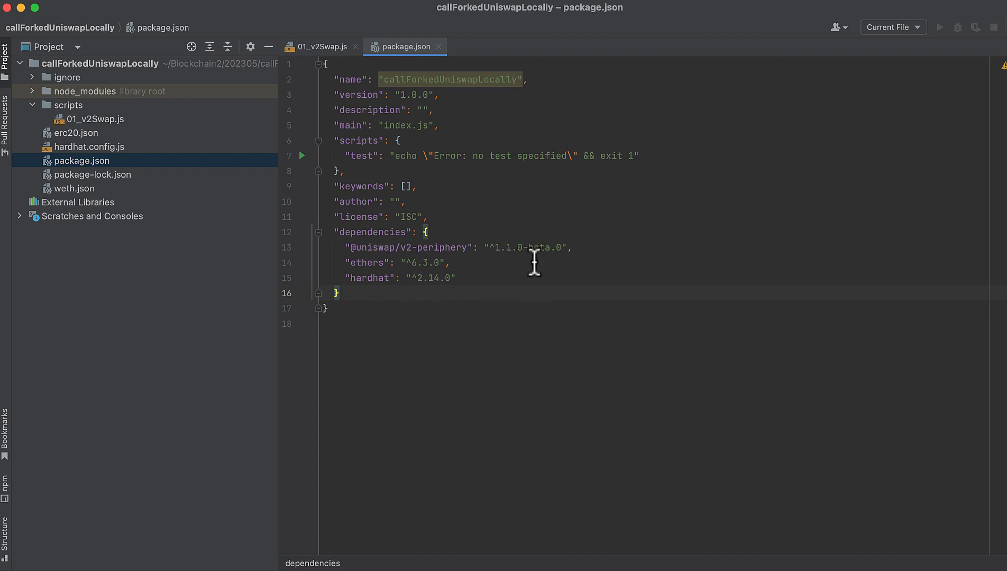
{"action": "left_click", "coordinate": [321, 46]}
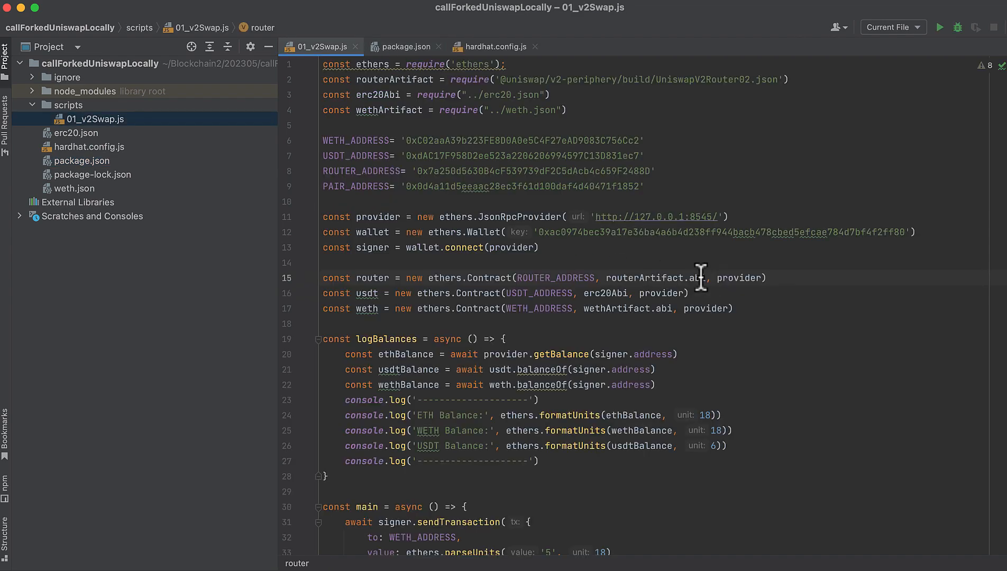
{"action": "left_click", "coordinate": [495, 46]}
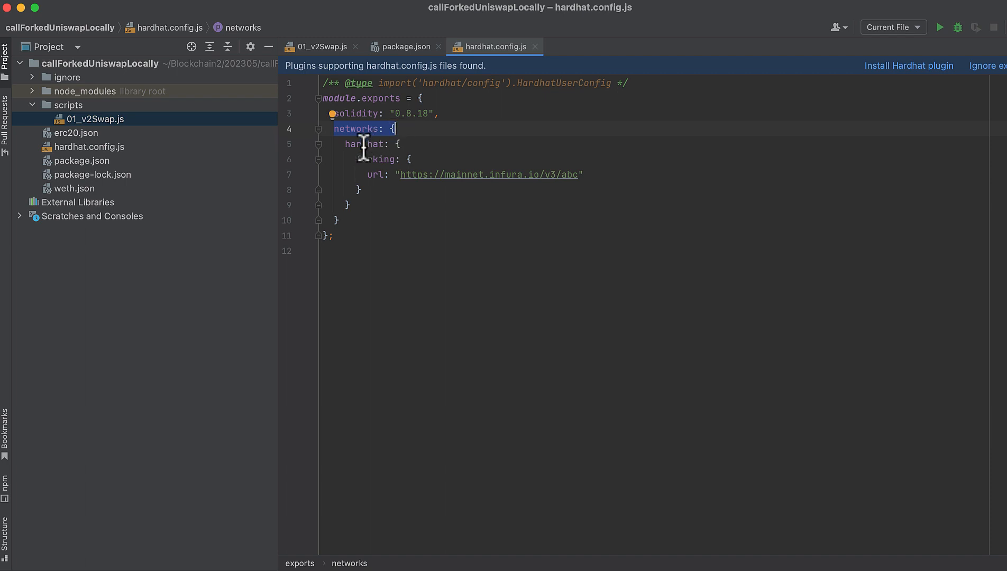
{"action": "left_click", "coordinate": [366, 143]}
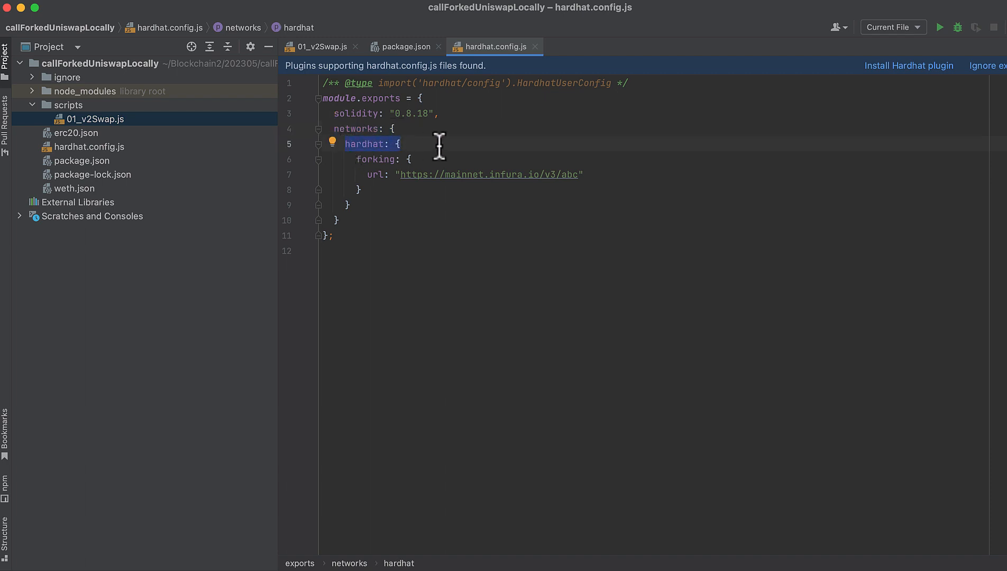
{"action": "left_click", "coordinate": [359, 159]}
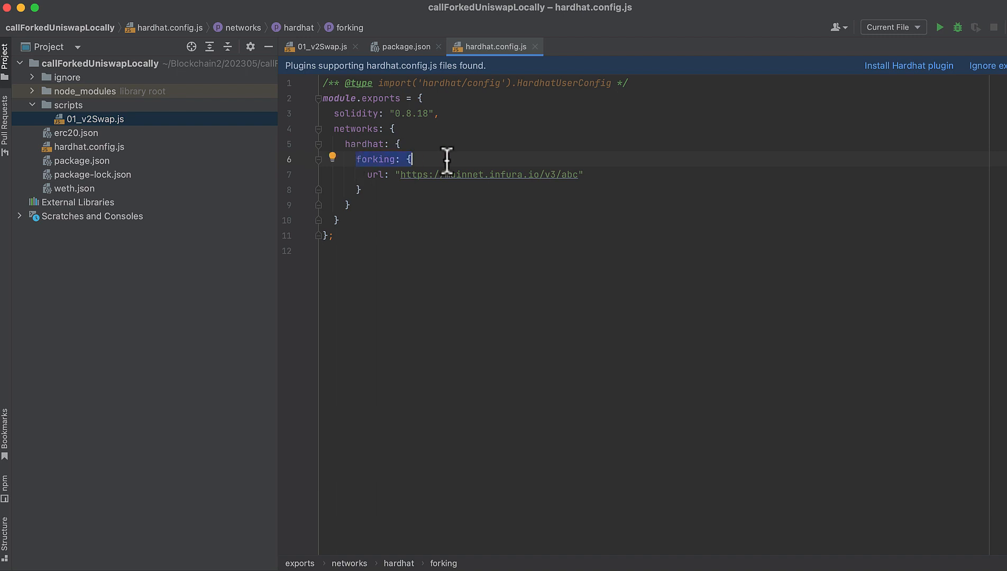
{"action": "left_click", "coordinate": [376, 174]}
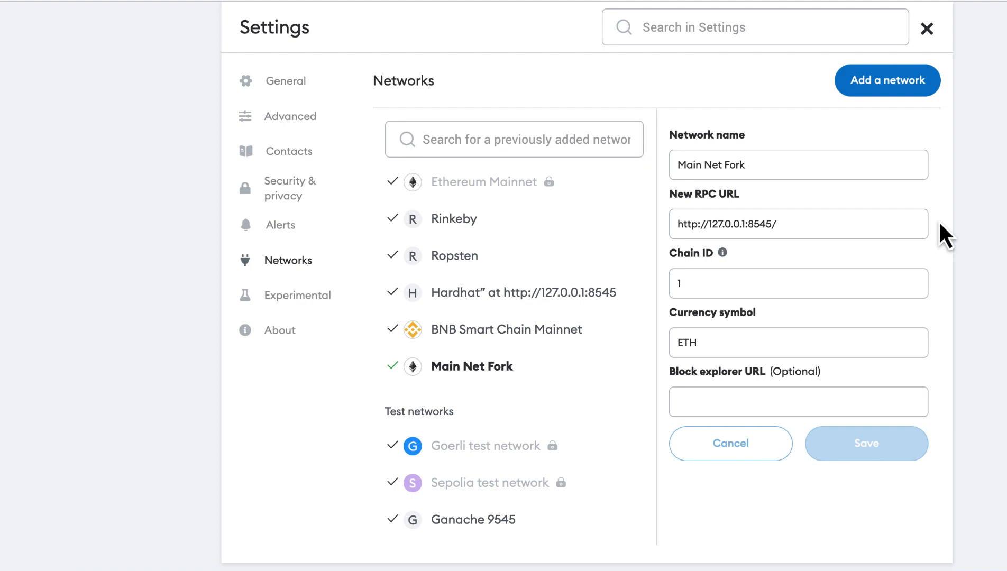
{"action": "mouse_move", "coordinate": [698, 180]}
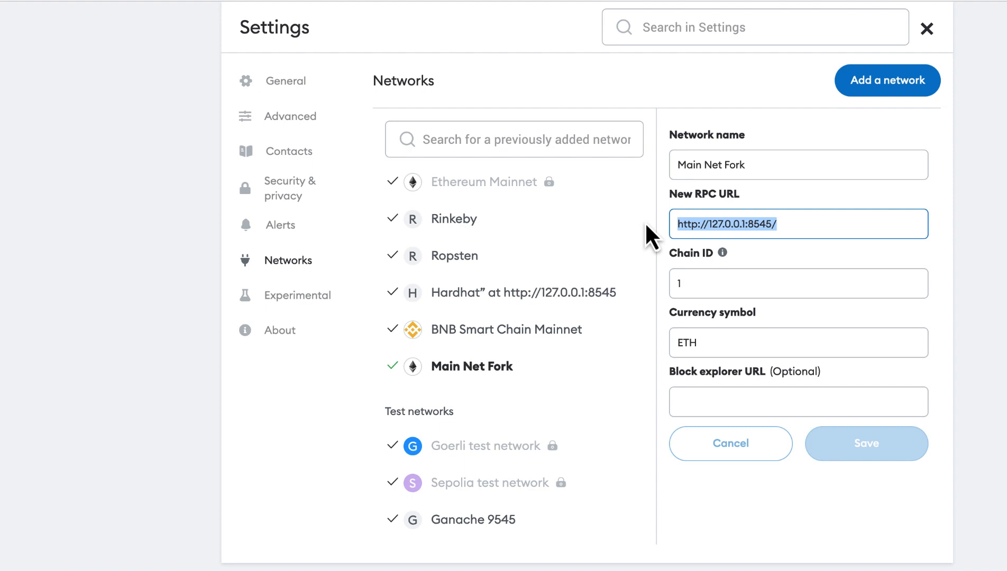
{"action": "mouse_move", "coordinate": [798, 236]}
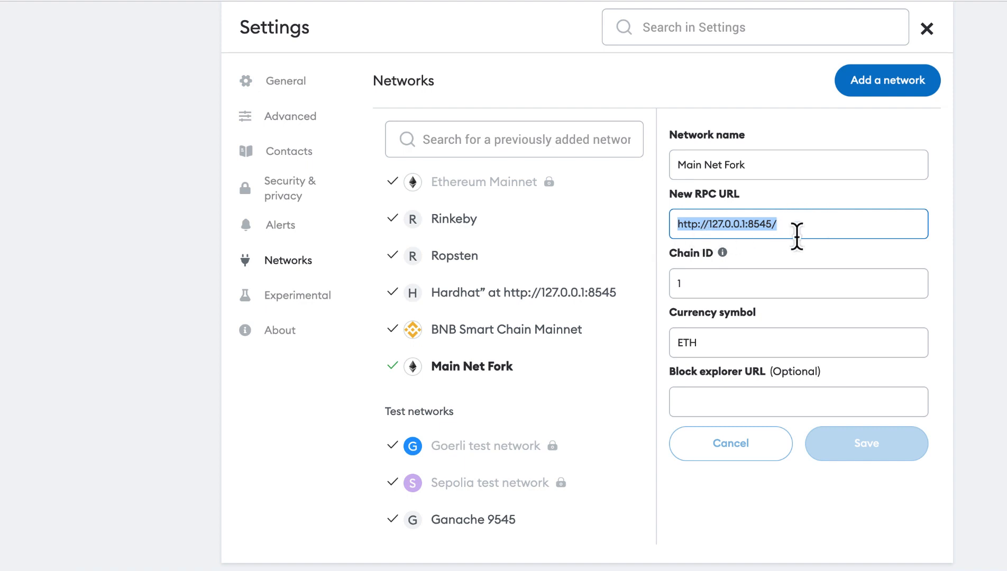
{"action": "mouse_move", "coordinate": [861, 262]}
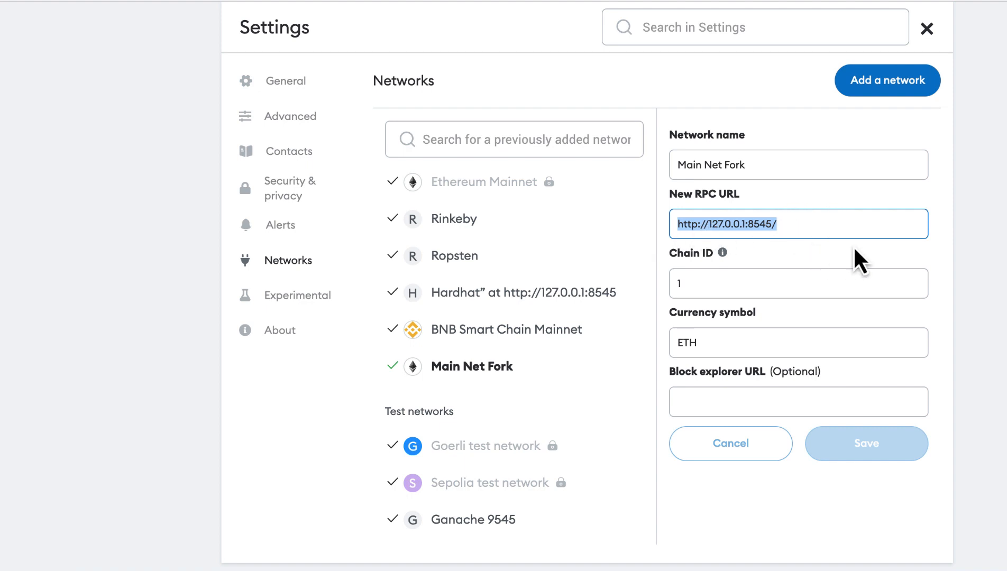
Review the Main Net Fork RPC URL, chain ID and ETH currency symbol fields
{"action": "left_click", "coordinate": [797, 283]}
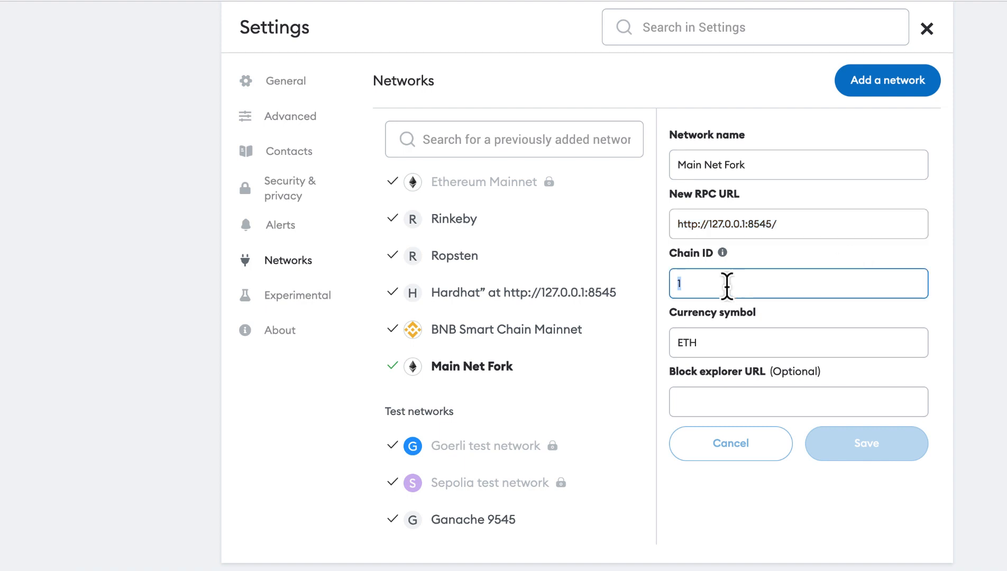
{"action": "left_click", "coordinate": [798, 343]}
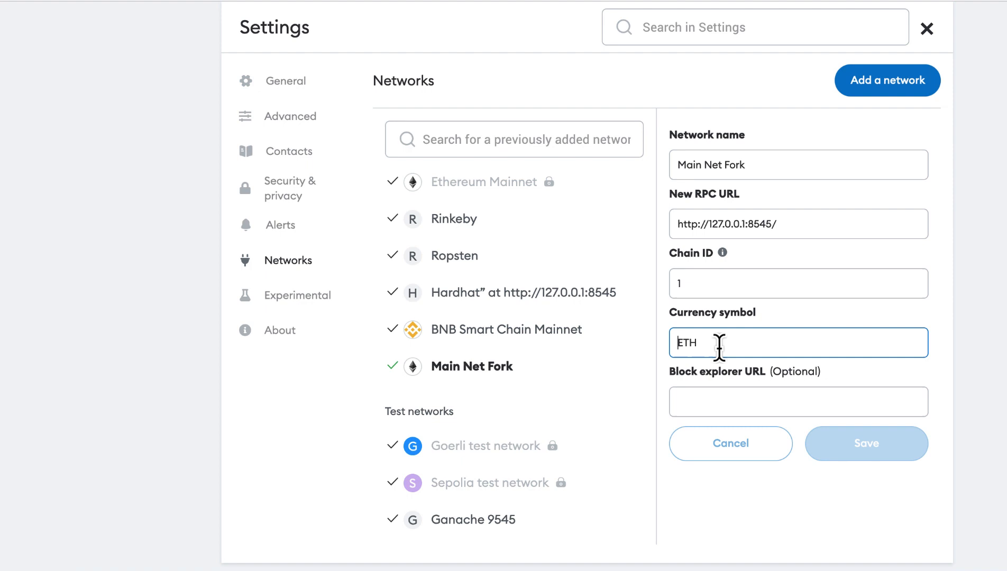
{"action": "mouse_move", "coordinate": [747, 209]}
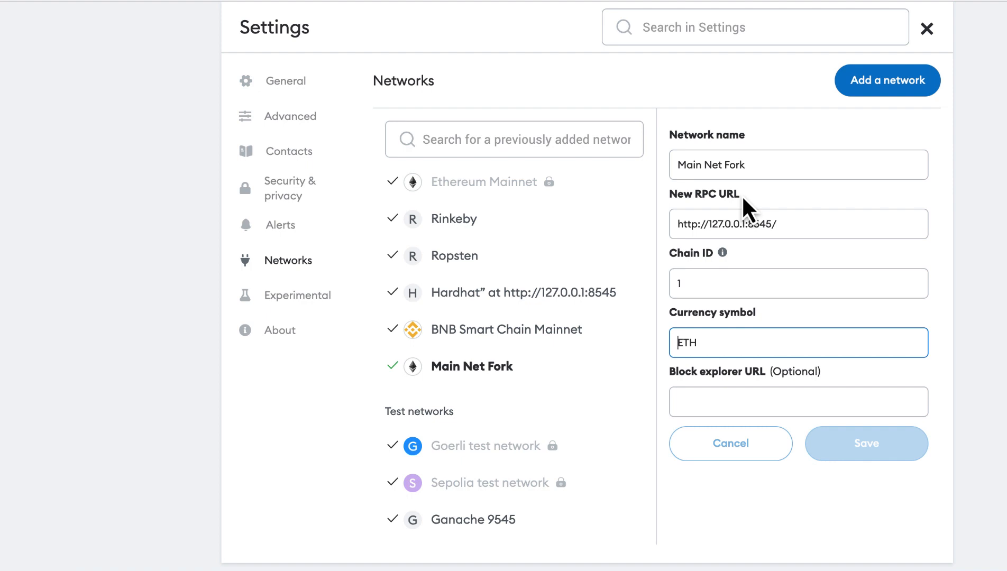
{"action": "left_click", "coordinate": [798, 284]}
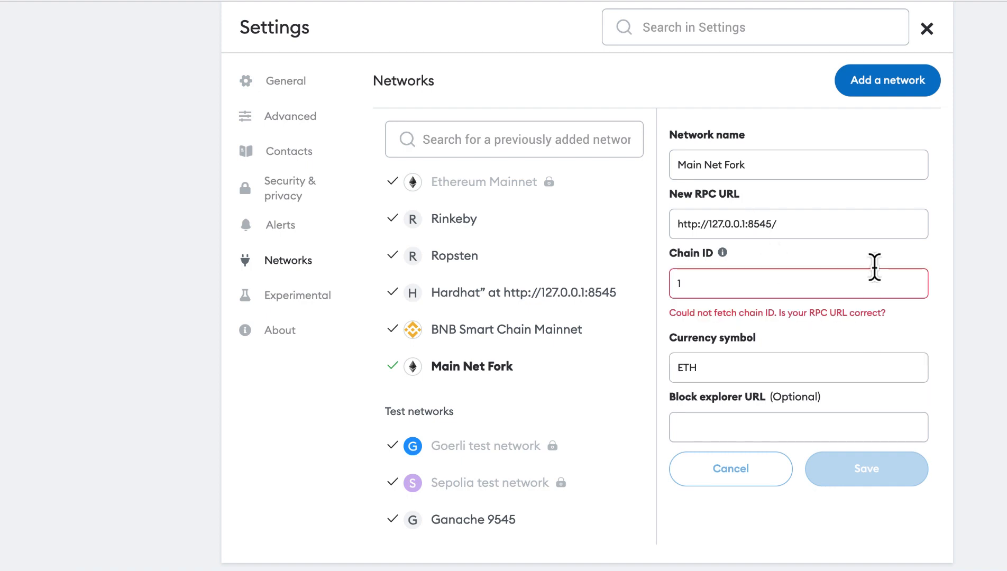
{"action": "mouse_move", "coordinate": [942, 325]}
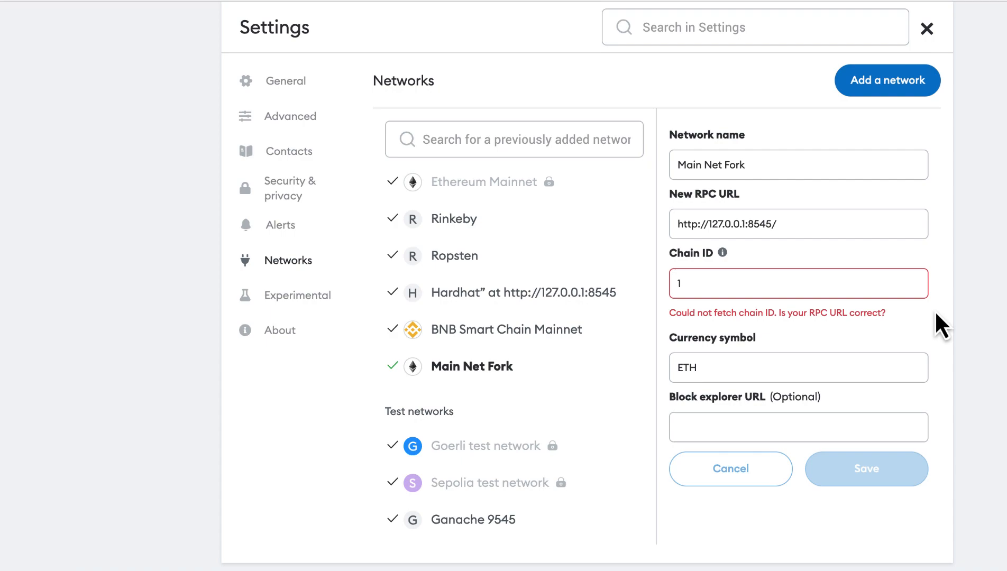
{"action": "mouse_move", "coordinate": [871, 305]}
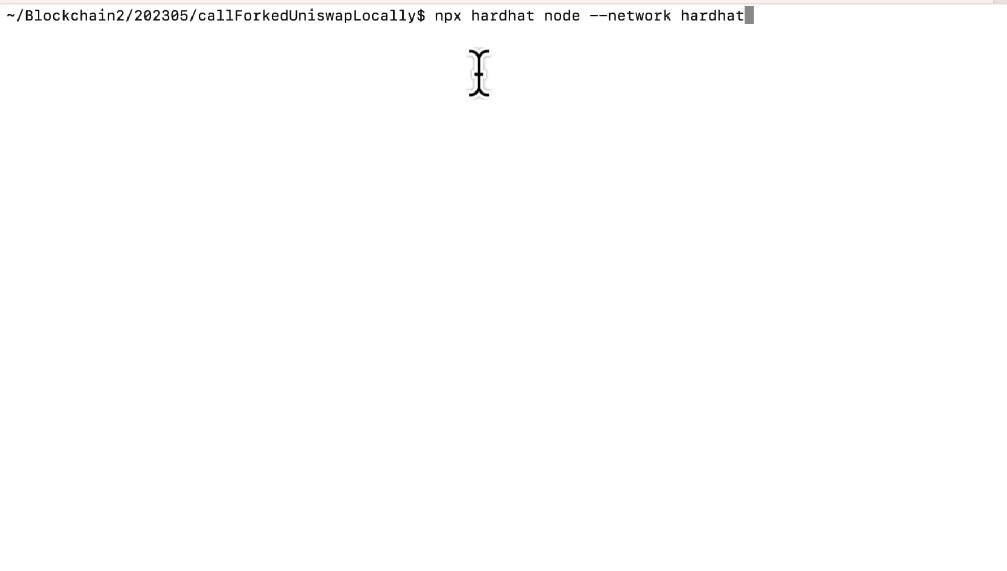
{"action": "mouse_move", "coordinate": [577, 68]}
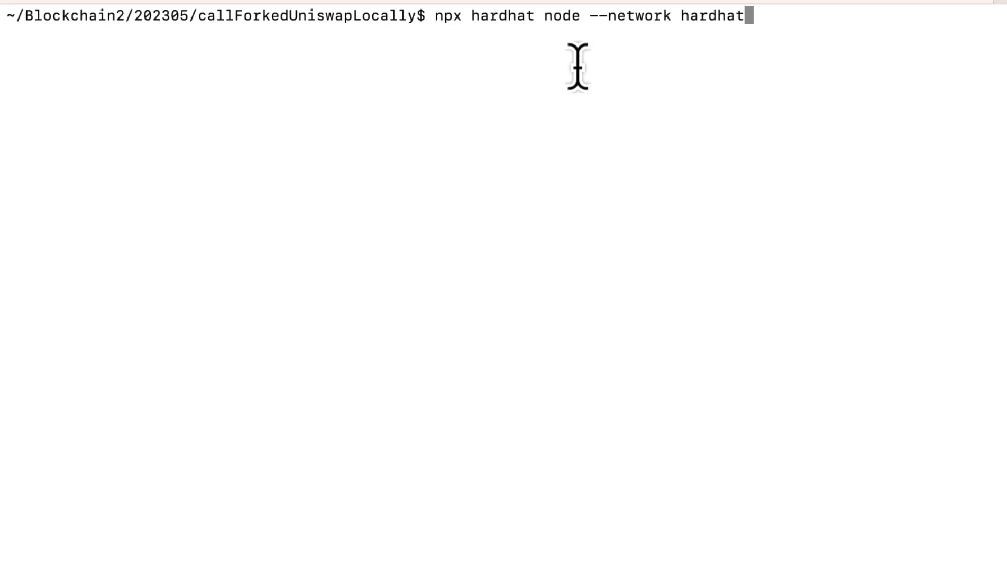
{"action": "mouse_move", "coordinate": [707, 57]}
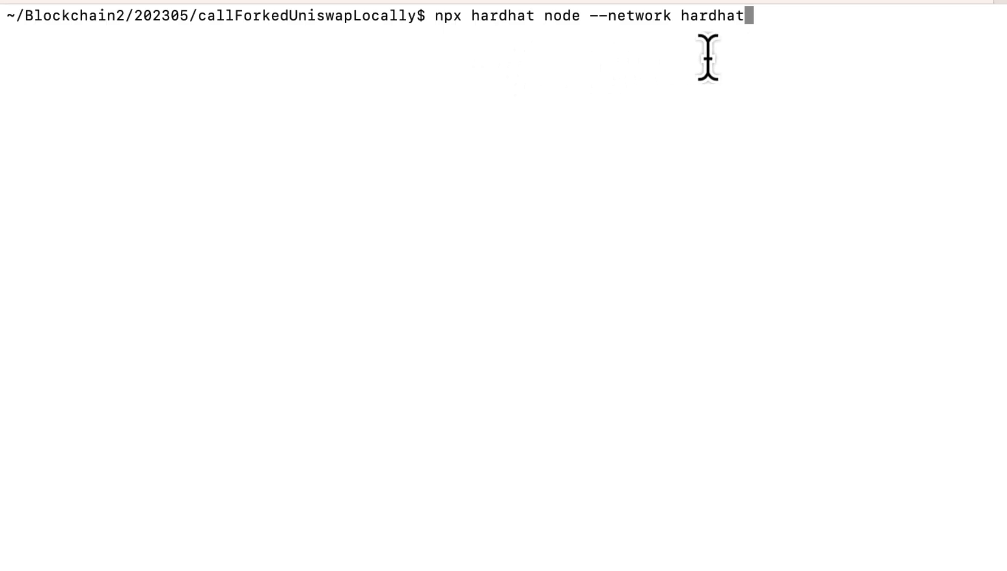
Run 'npx hardhat node --network hardhat' to serve JSON-RPC at 127.0.0.1:8545
{"action": "key", "text": "Return"}
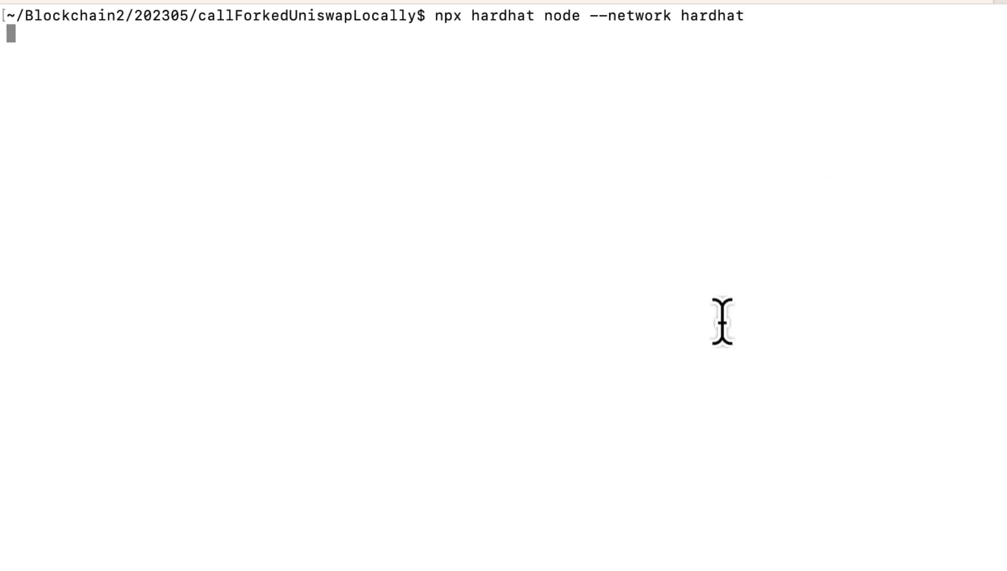
{"action": "key", "text": "Return"}
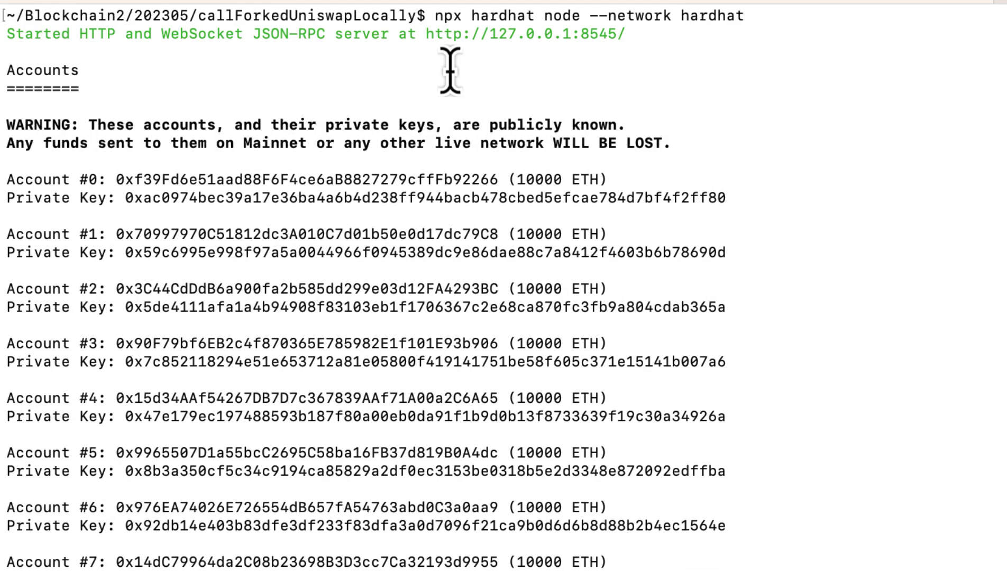
{"action": "mouse_move", "coordinate": [668, 55]}
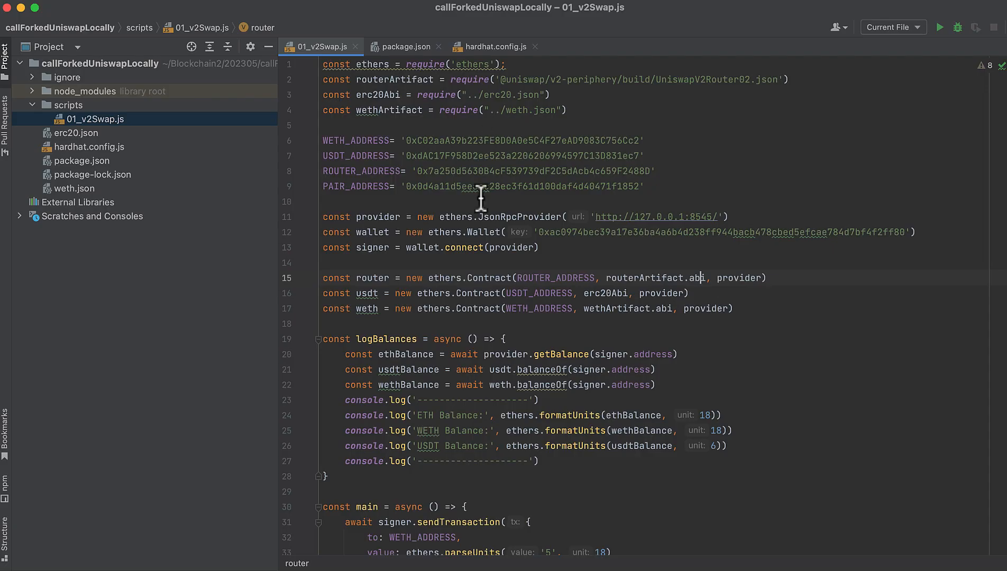
{"action": "mouse_move", "coordinate": [640, 259]}
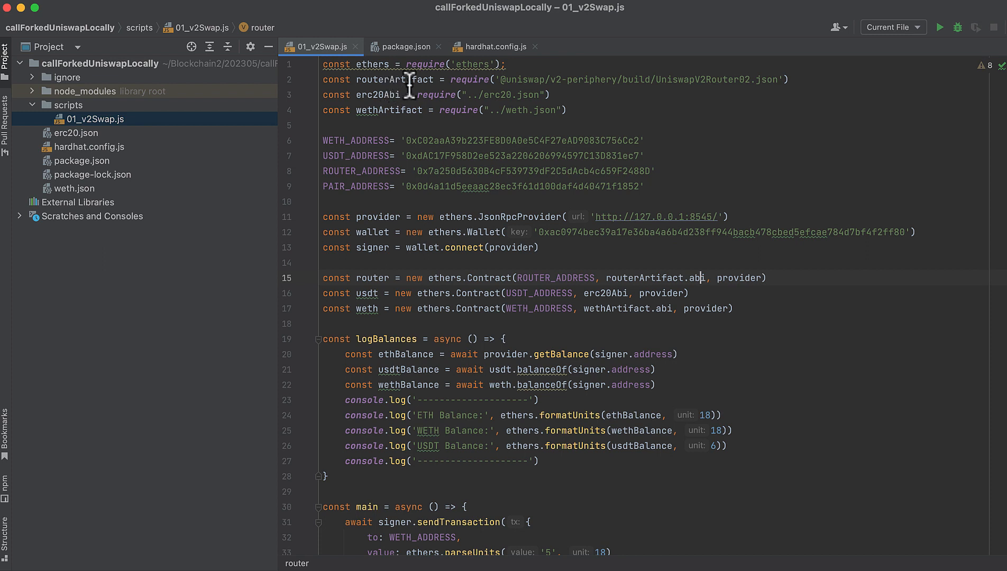
{"action": "mouse_move", "coordinate": [378, 103]}
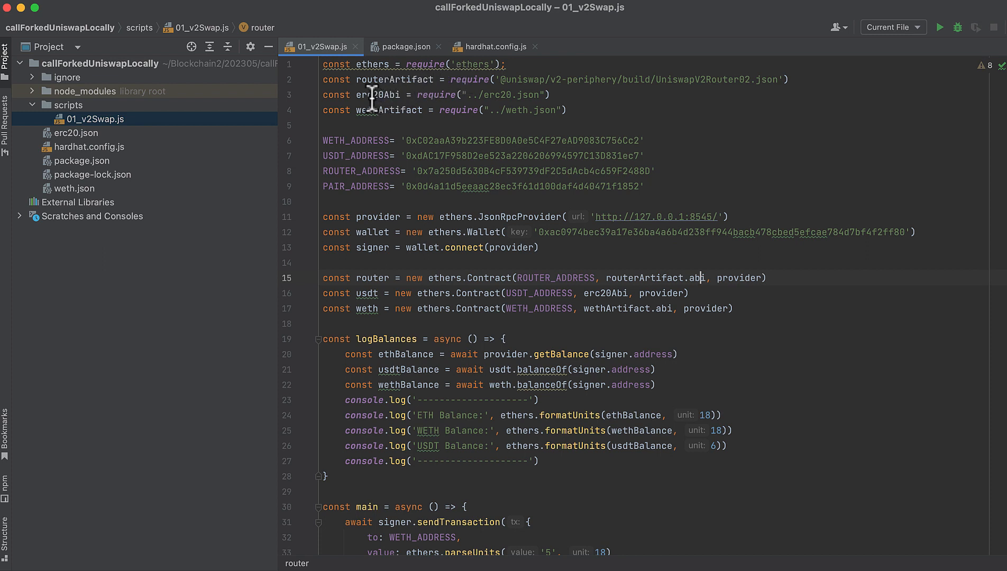
{"action": "mouse_move", "coordinate": [371, 109]}
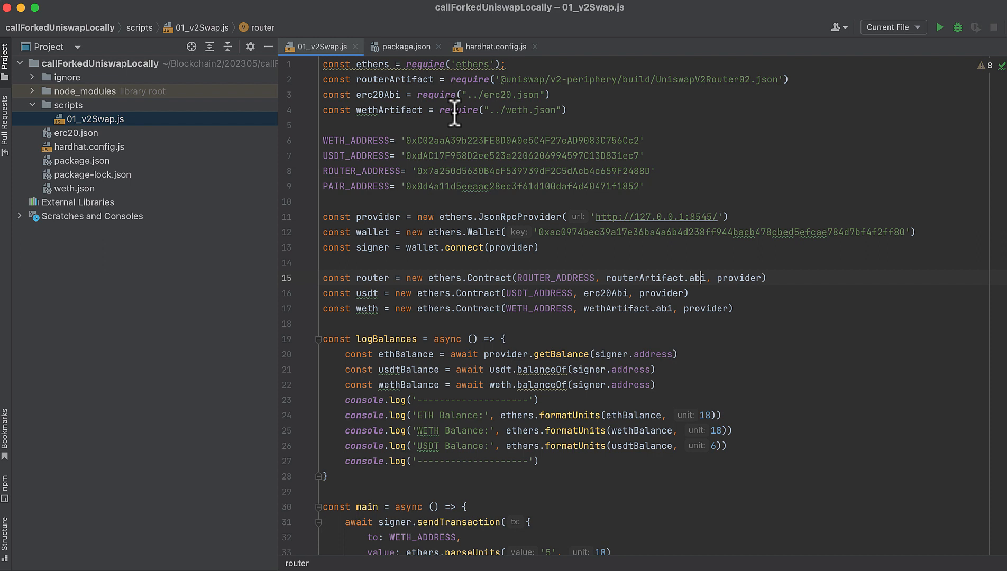
{"action": "mouse_move", "coordinate": [398, 110]}
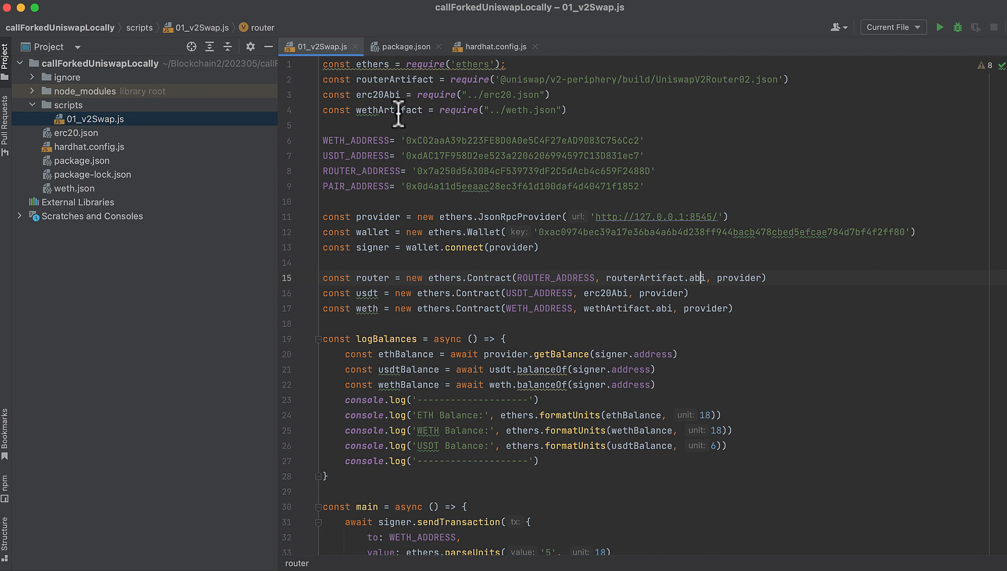
{"action": "mouse_move", "coordinate": [248, 161]}
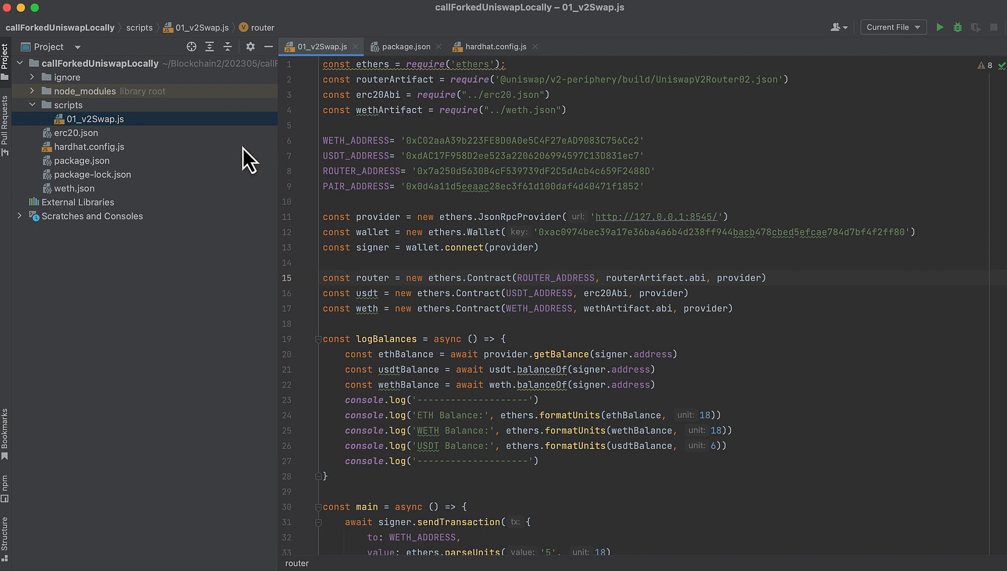
{"action": "left_click", "coordinate": [80, 132]}
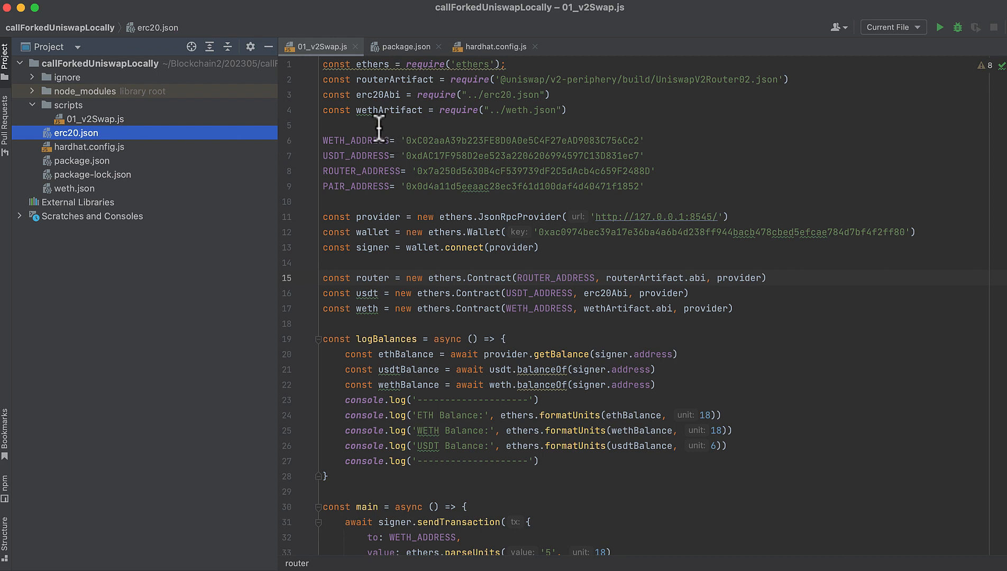
{"action": "mouse_move", "coordinate": [447, 138]}
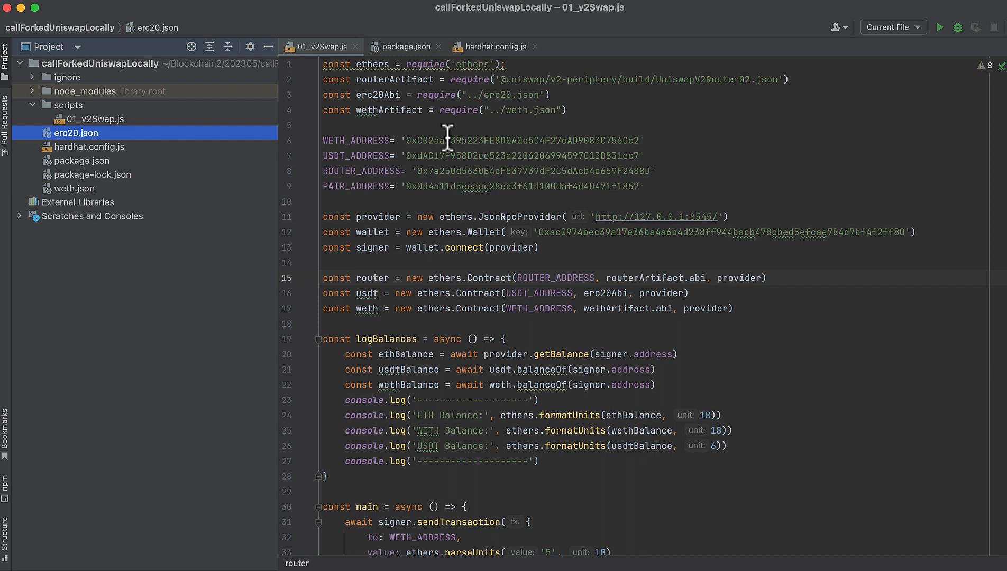
{"action": "mouse_move", "coordinate": [100, 203]}
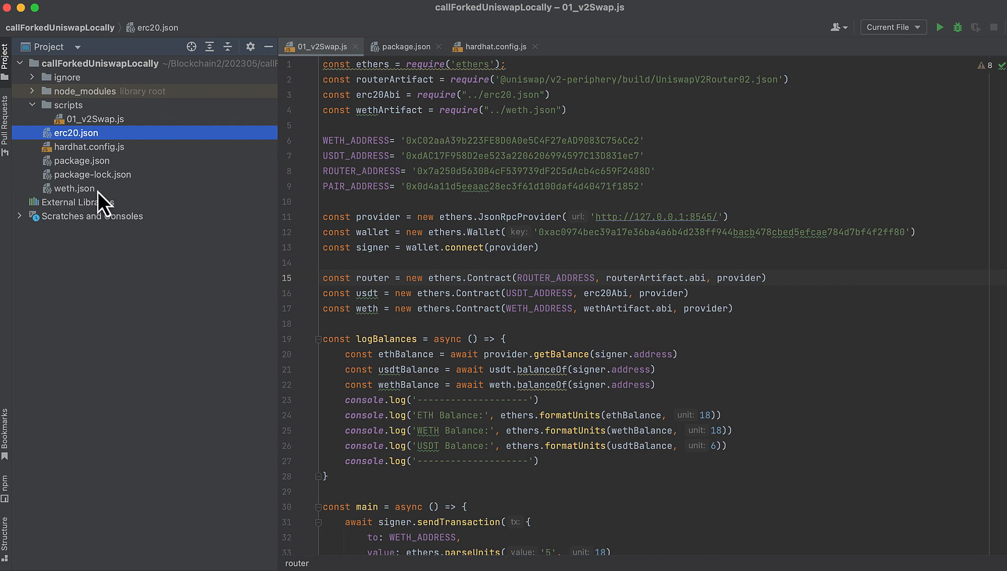
{"action": "mouse_move", "coordinate": [103, 203]}
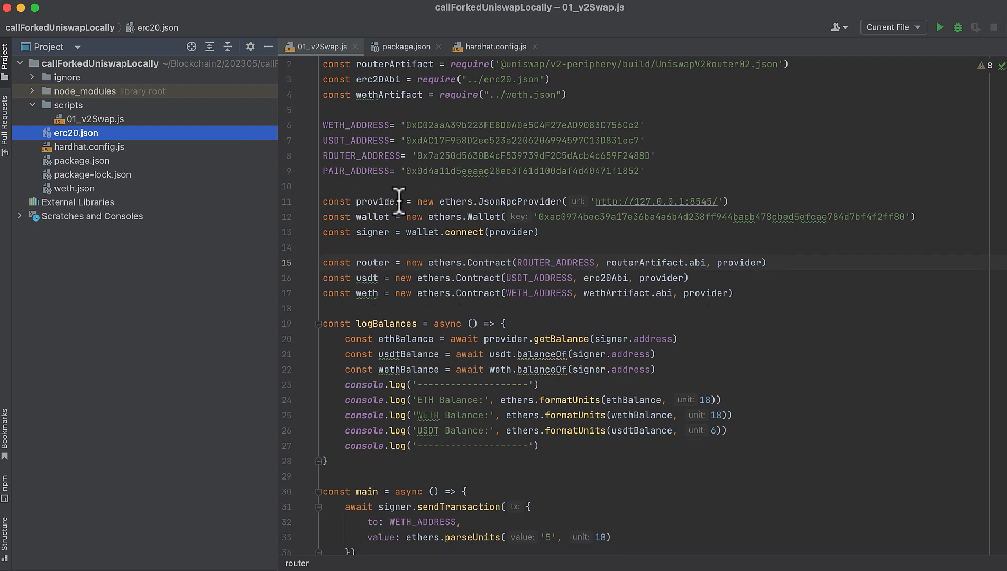
{"action": "scroll", "scroll_direction": "down", "scroll_amount": 3}
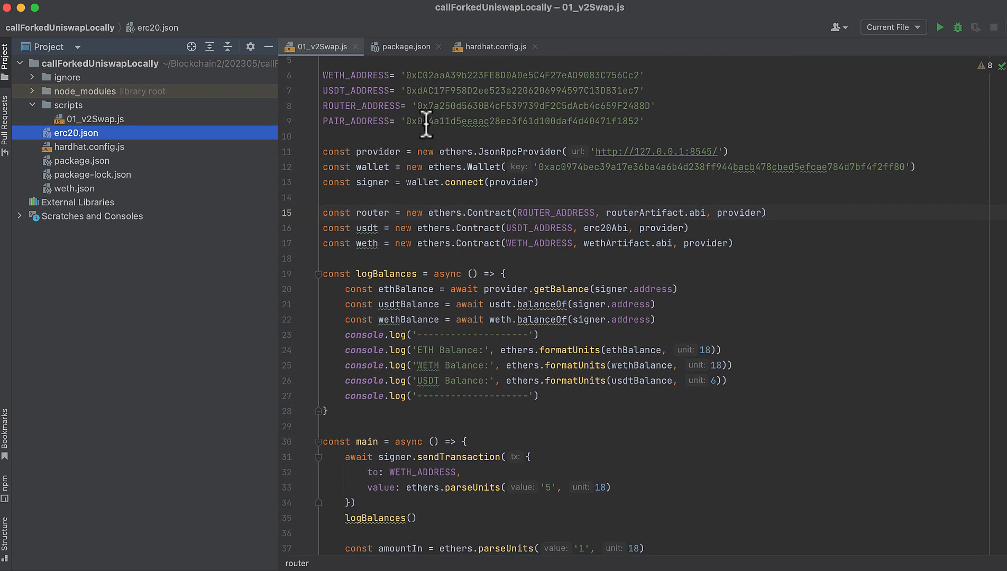
{"action": "mouse_move", "coordinate": [368, 98]}
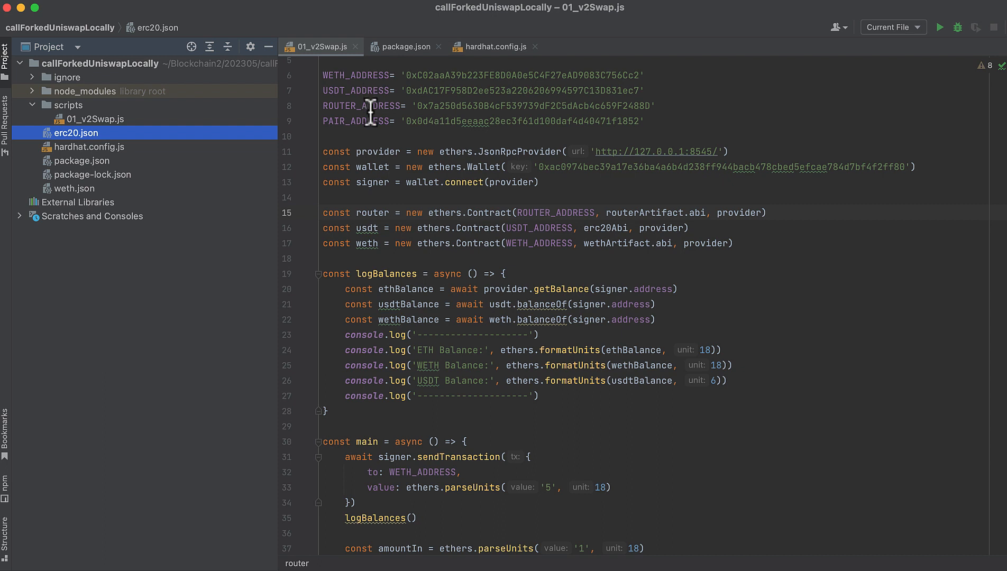
{"action": "mouse_move", "coordinate": [368, 127]}
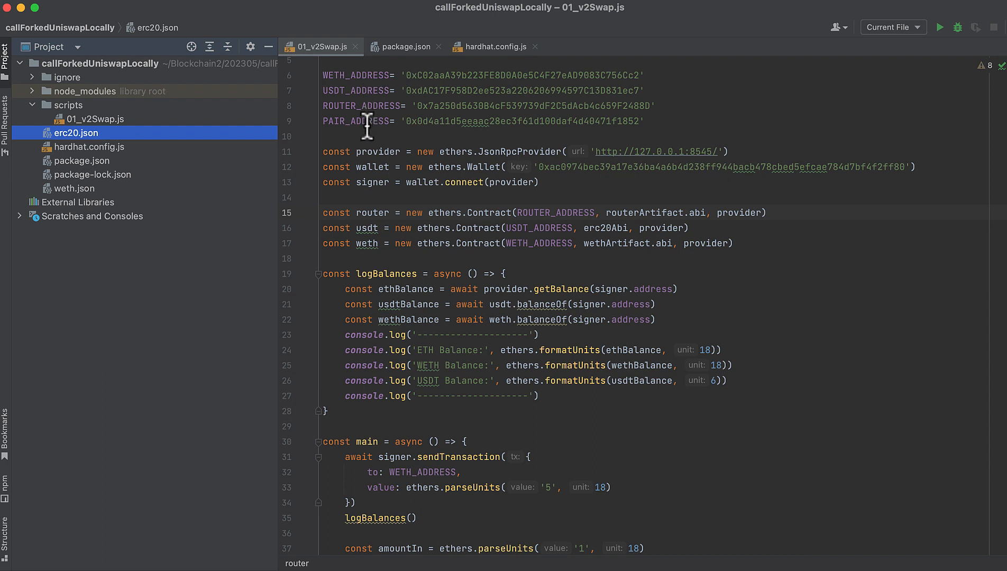
{"action": "mouse_move", "coordinate": [376, 168]}
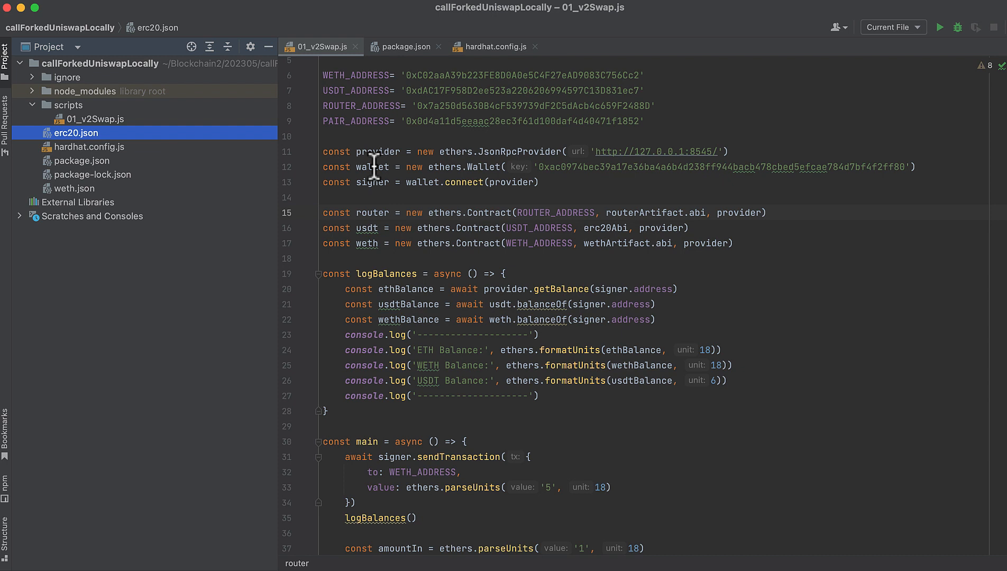
{"action": "scroll", "scroll_direction": "down", "scroll_amount": 3}
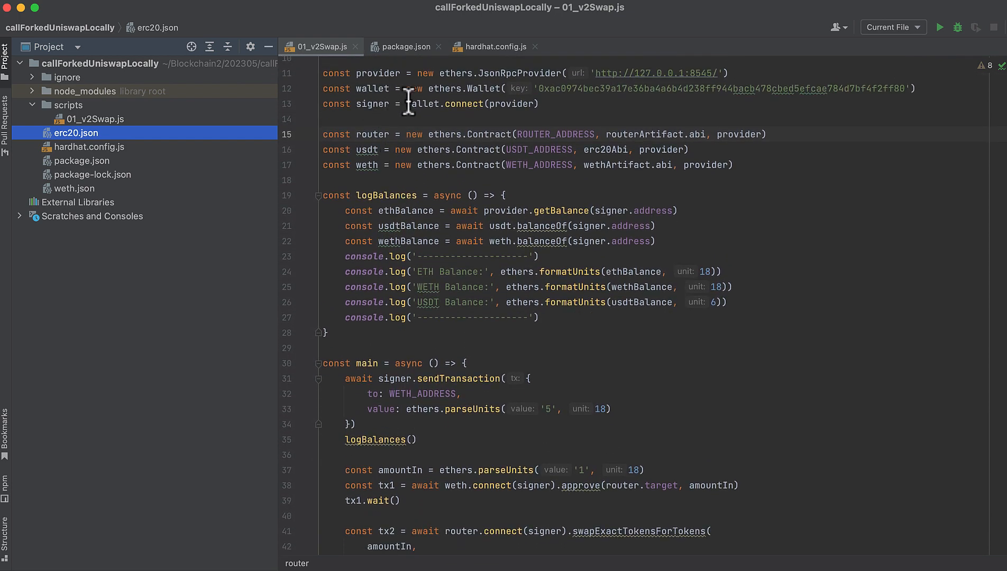
{"action": "mouse_move", "coordinate": [418, 108]}
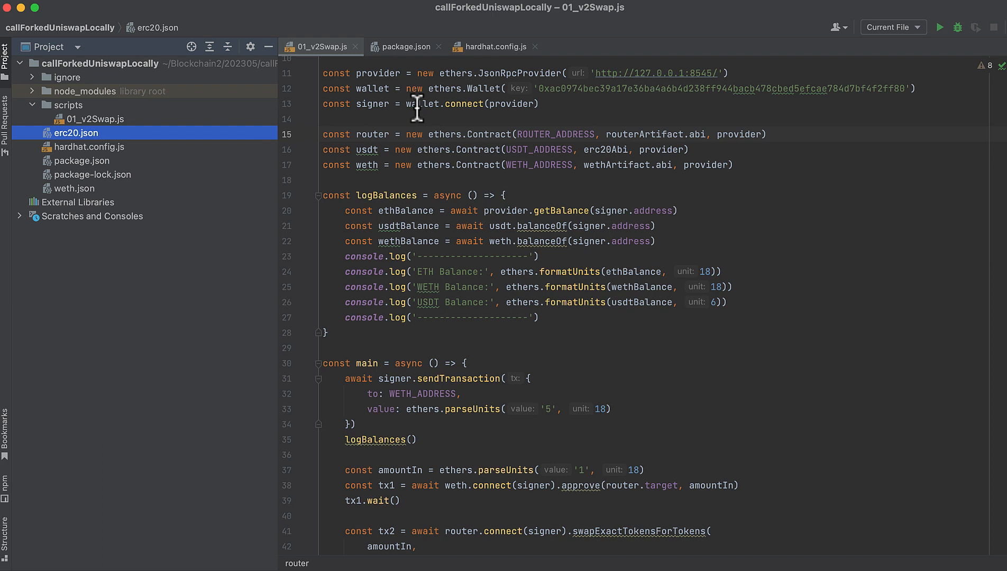
{"action": "mouse_move", "coordinate": [564, 119]}
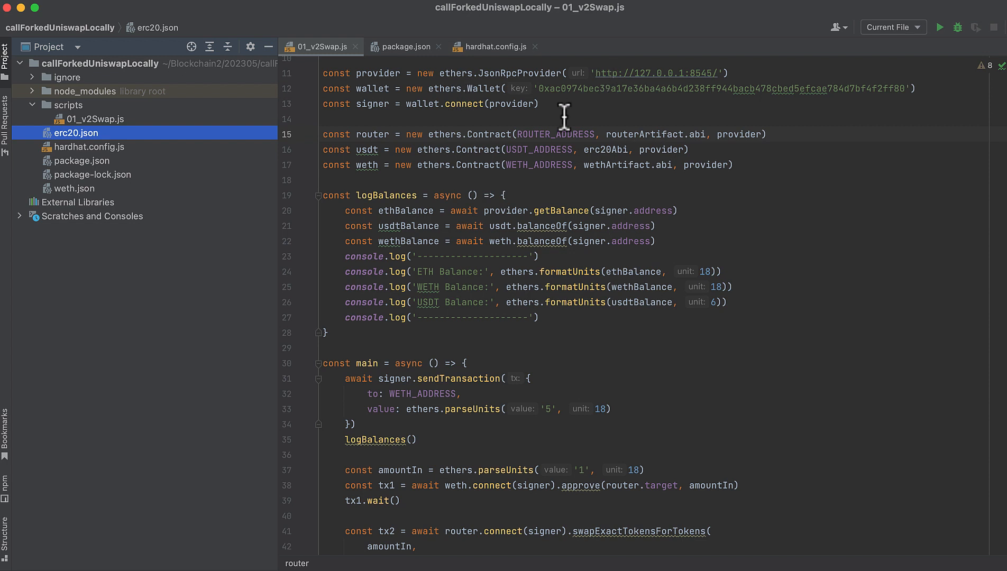
{"action": "mouse_move", "coordinate": [854, 98]}
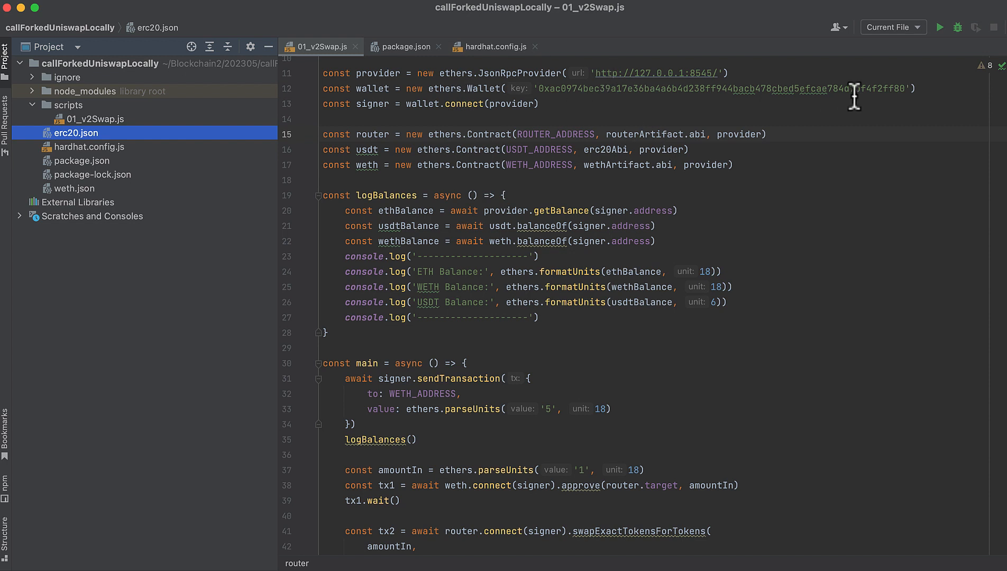
{"action": "mouse_move", "coordinate": [887, 109]}
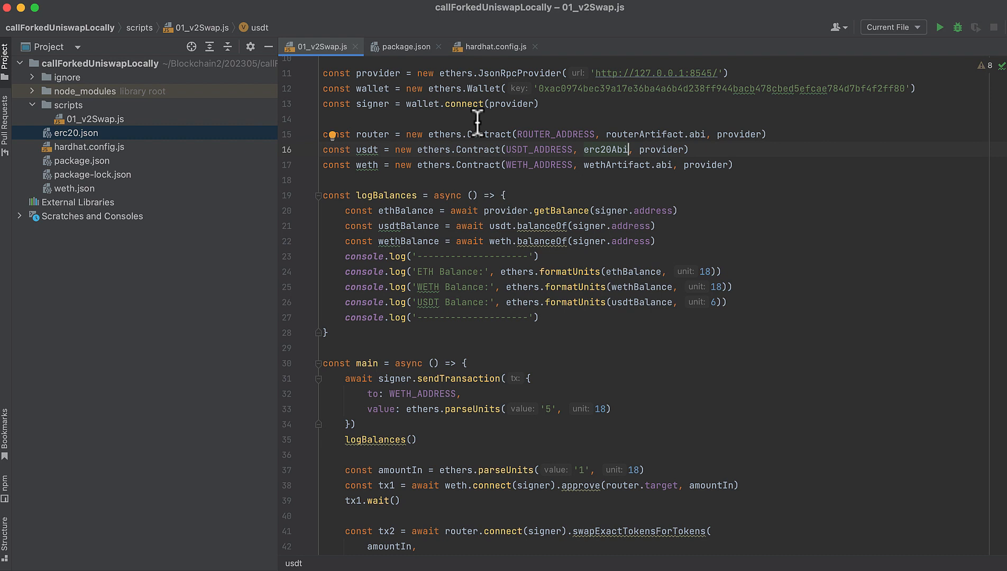
{"action": "mouse_move", "coordinate": [386, 159]}
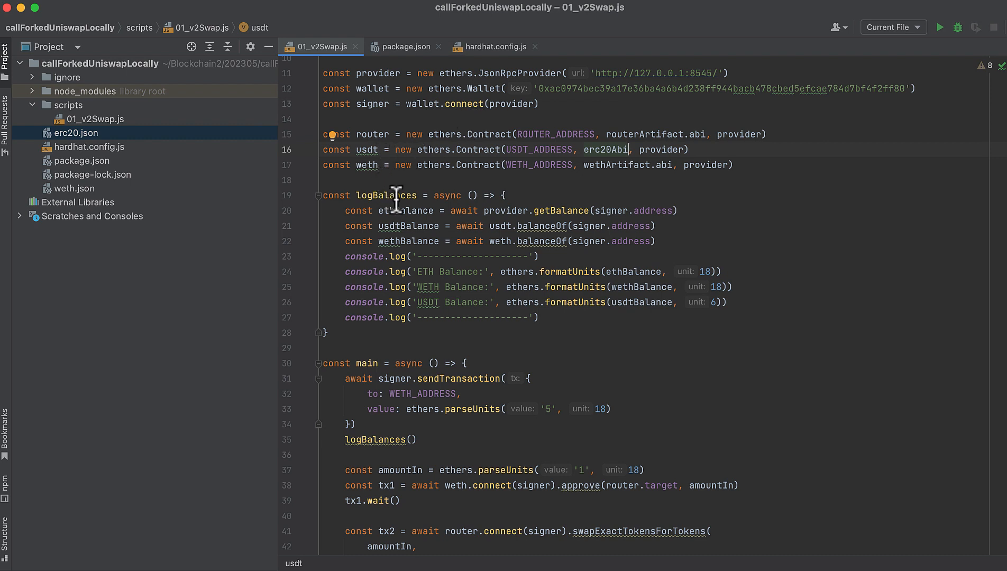
{"action": "scroll", "scroll_direction": "down", "scroll_amount": 3}
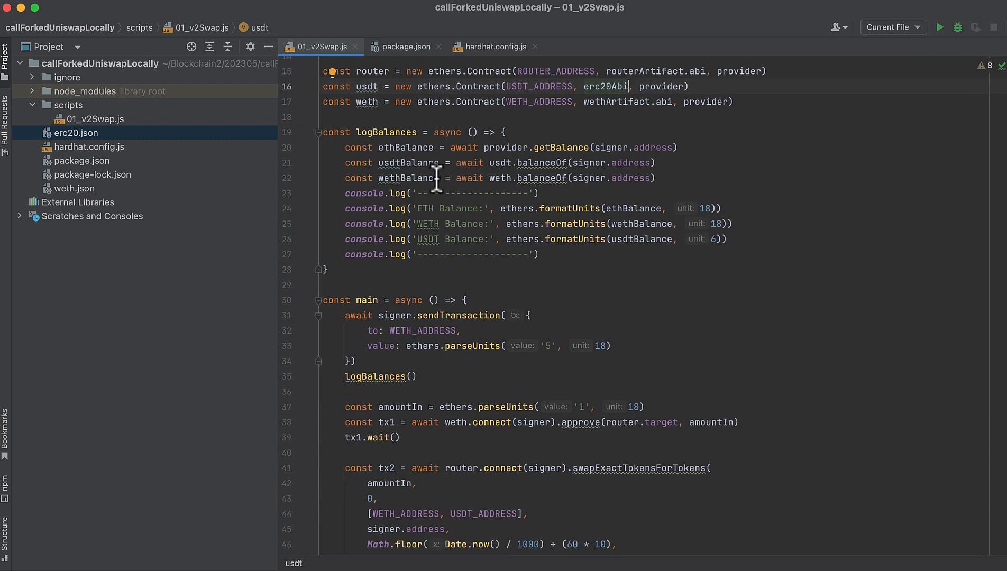
{"action": "mouse_move", "coordinate": [450, 179]}
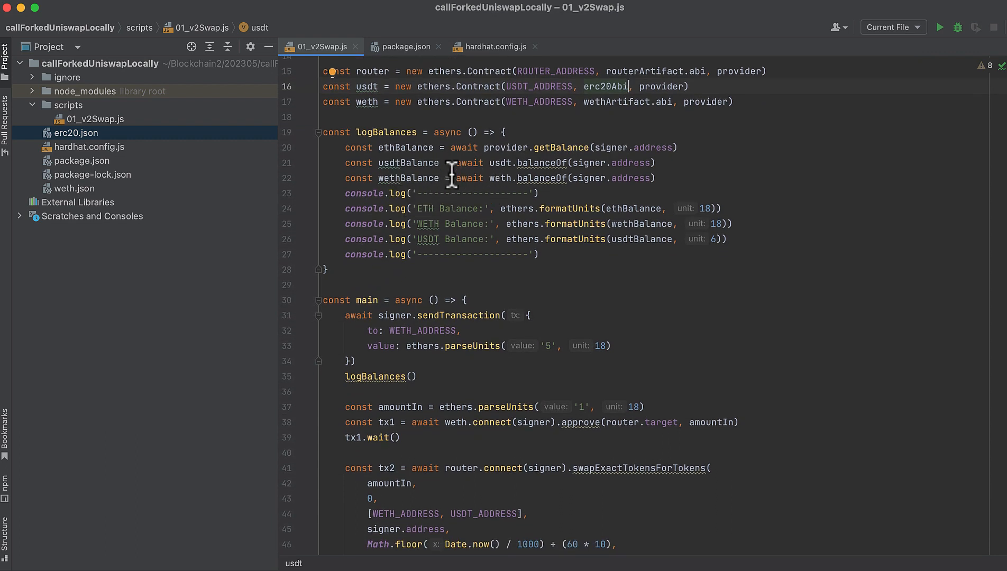
{"action": "mouse_move", "coordinate": [534, 158]}
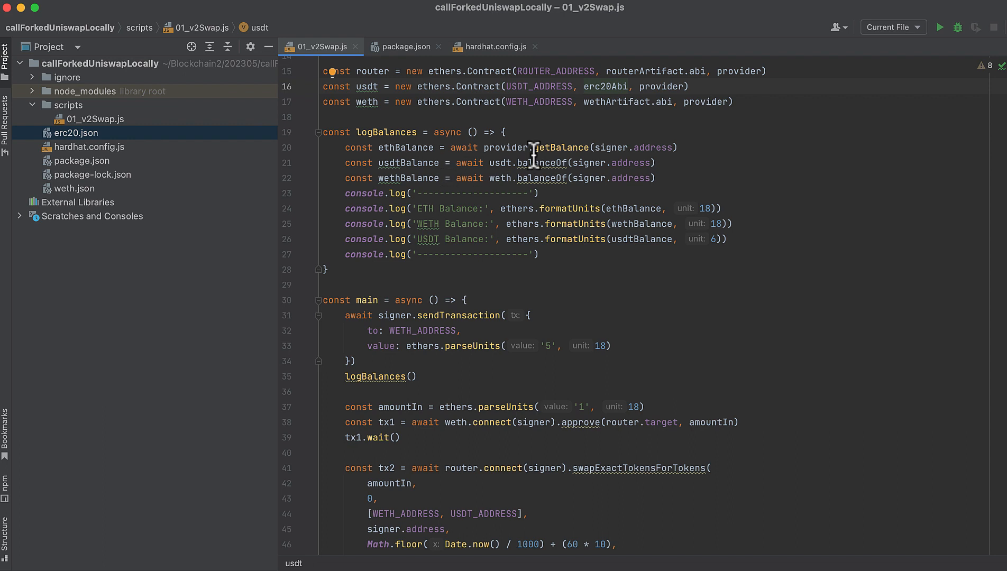
{"action": "mouse_move", "coordinate": [371, 153]}
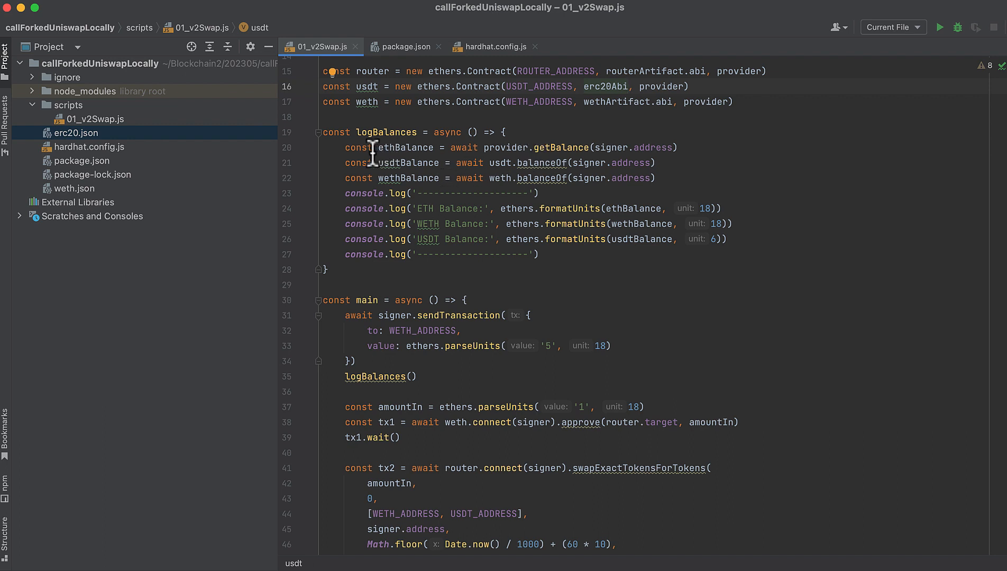
{"action": "mouse_move", "coordinate": [402, 188]}
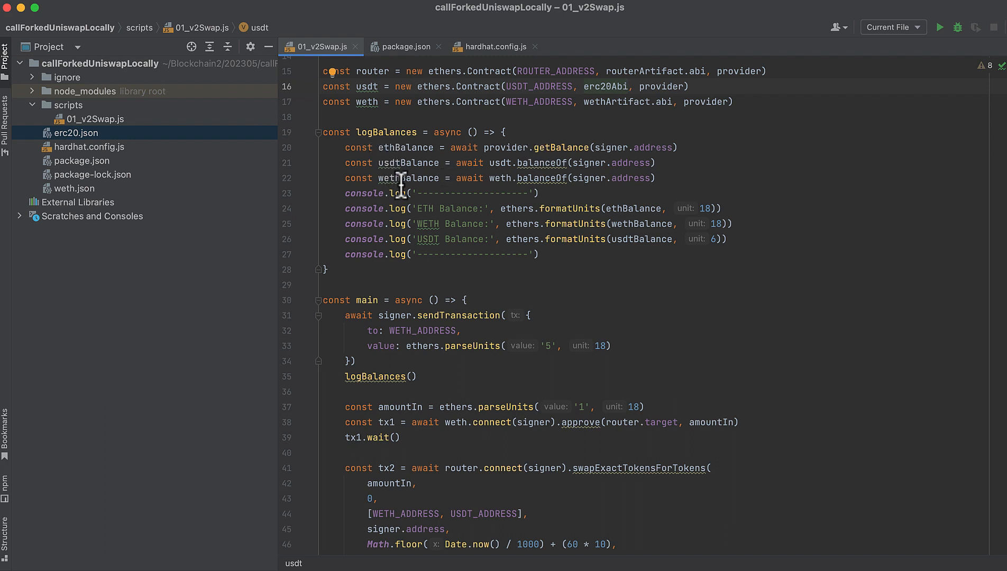
{"action": "mouse_move", "coordinate": [460, 234]}
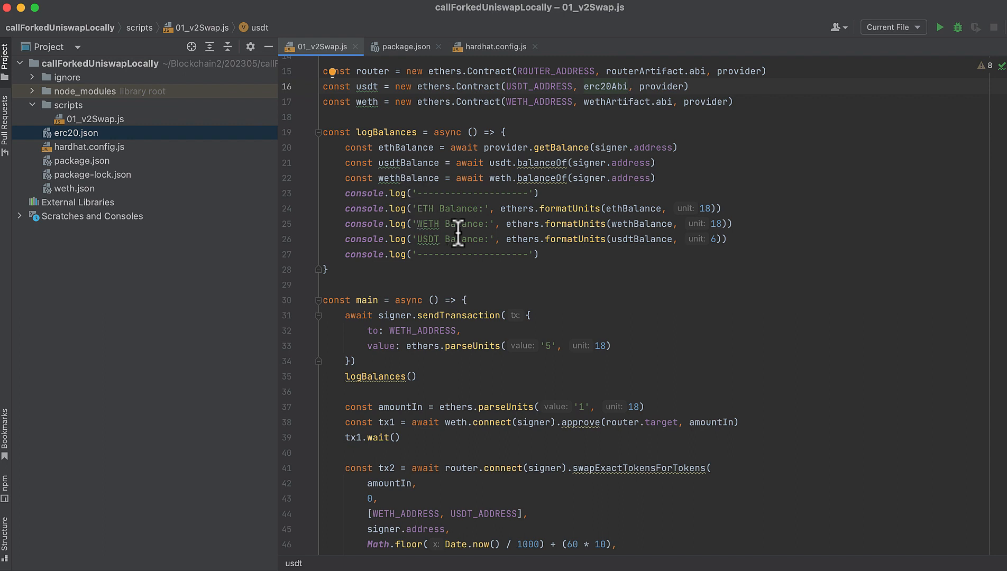
{"action": "mouse_move", "coordinate": [474, 209]}
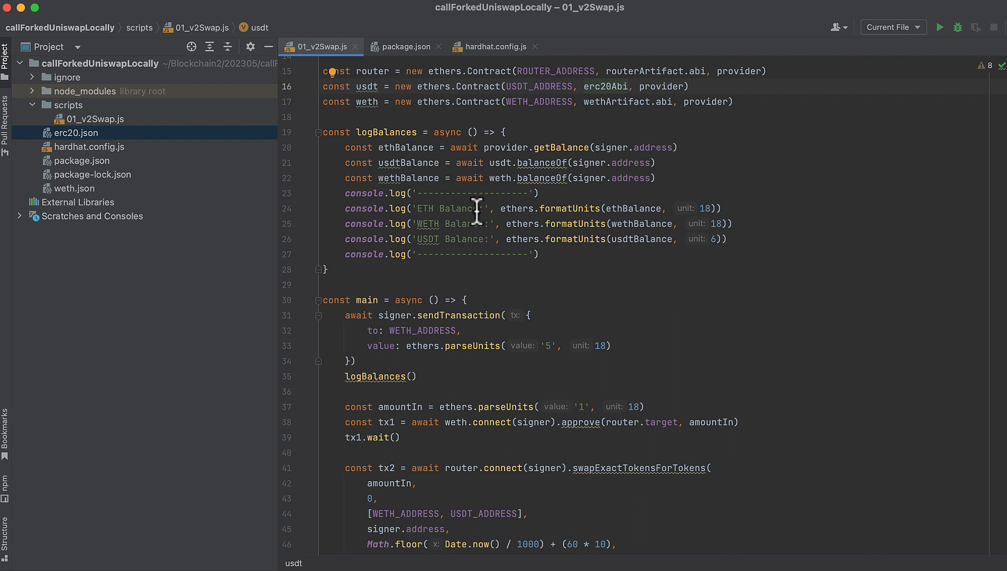
{"action": "scroll", "scroll_direction": "down", "scroll_amount": 3}
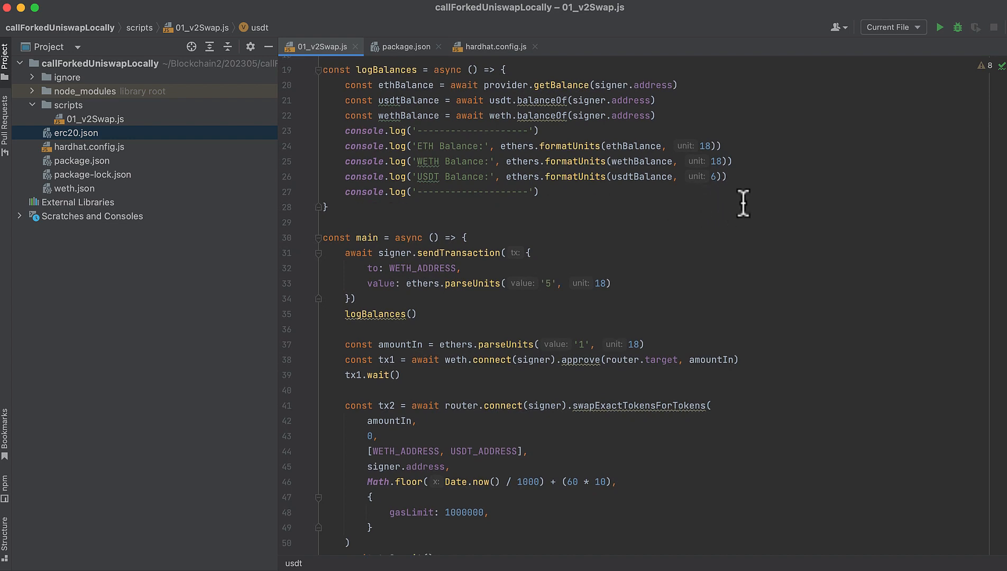
{"action": "mouse_move", "coordinate": [759, 146]}
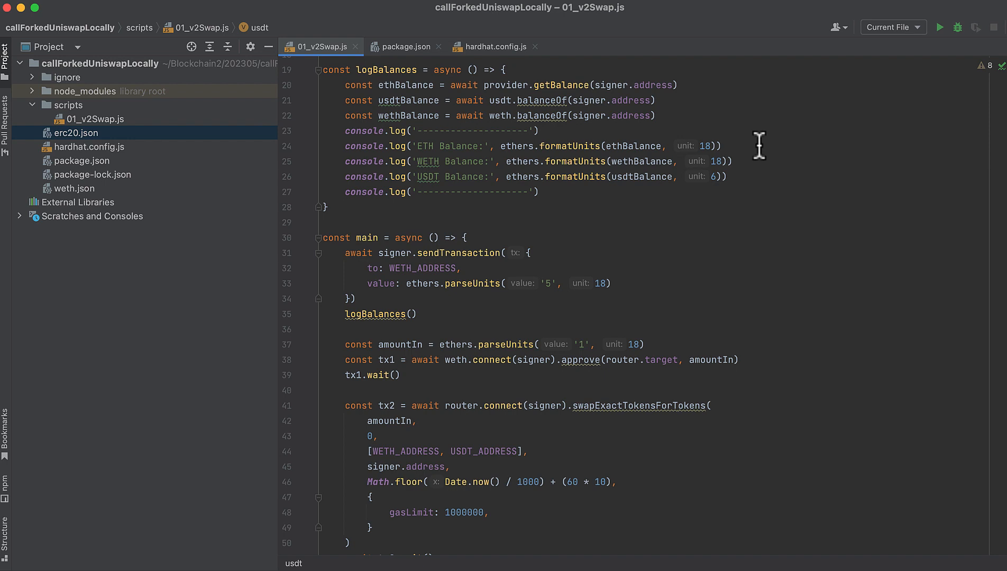
{"action": "scroll", "scroll_direction": "down", "scroll_amount": 3}
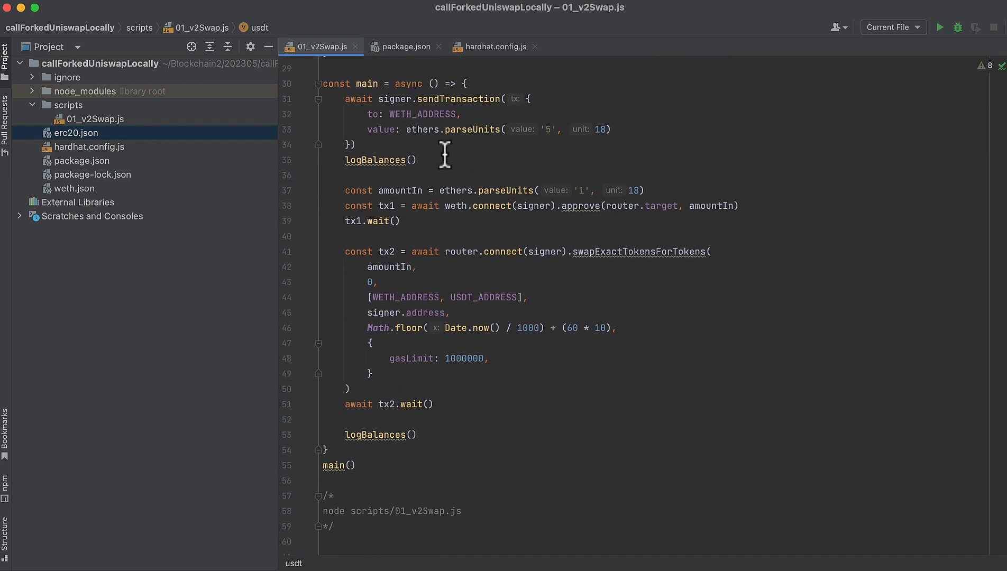
{"action": "mouse_move", "coordinate": [444, 130]}
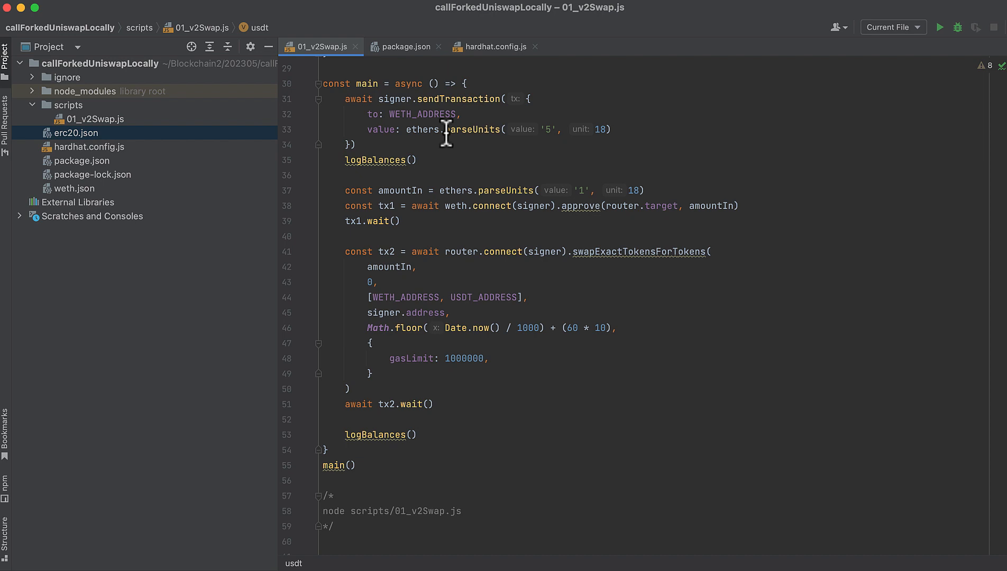
{"action": "mouse_move", "coordinate": [494, 140]}
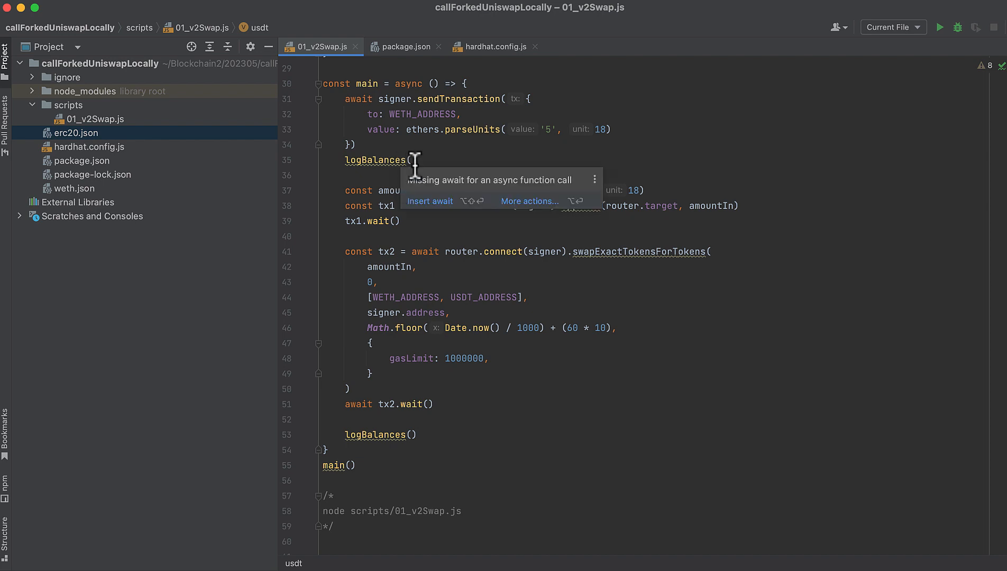
{"action": "mouse_move", "coordinate": [465, 178]}
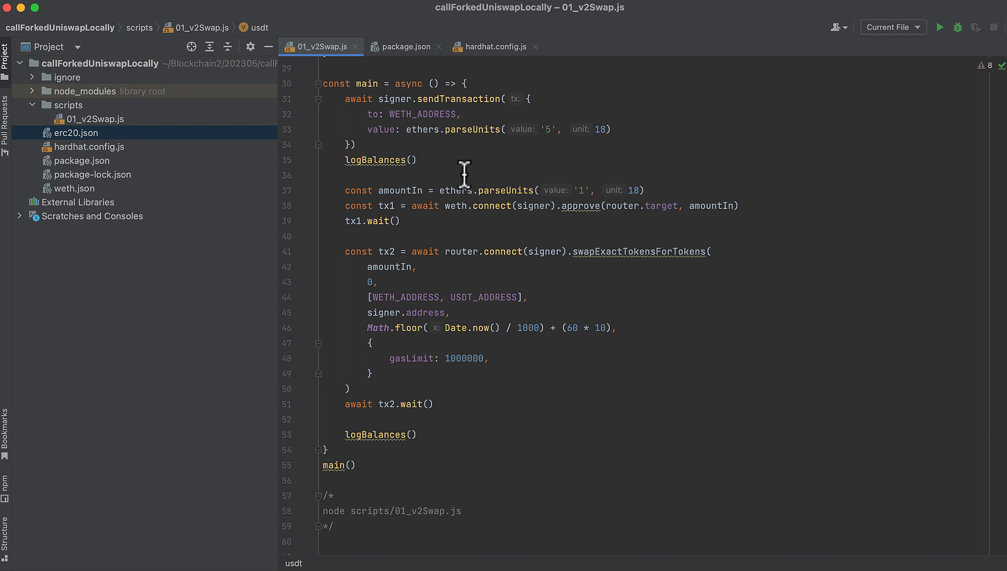
{"action": "mouse_move", "coordinate": [425, 225]}
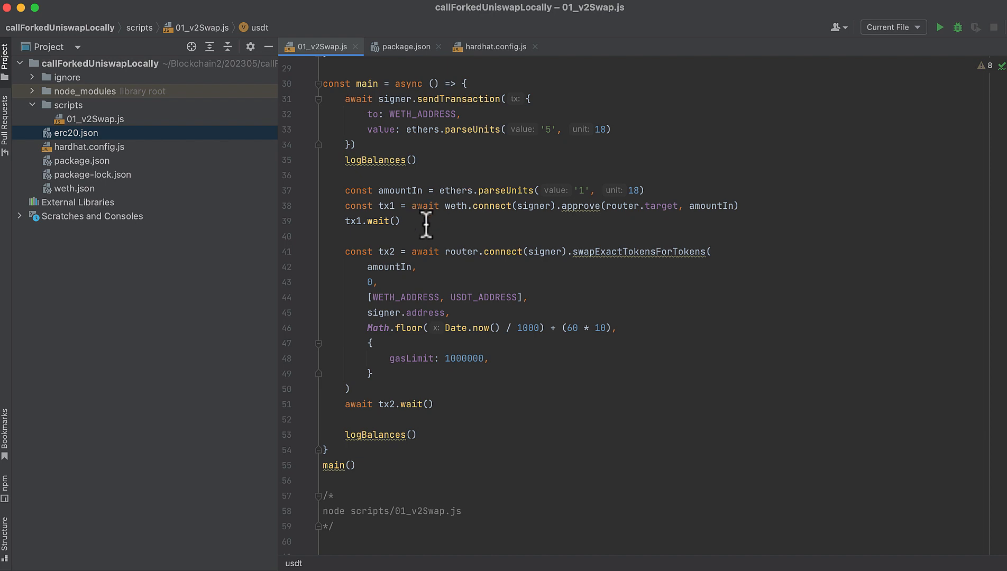
{"action": "mouse_move", "coordinate": [502, 233]}
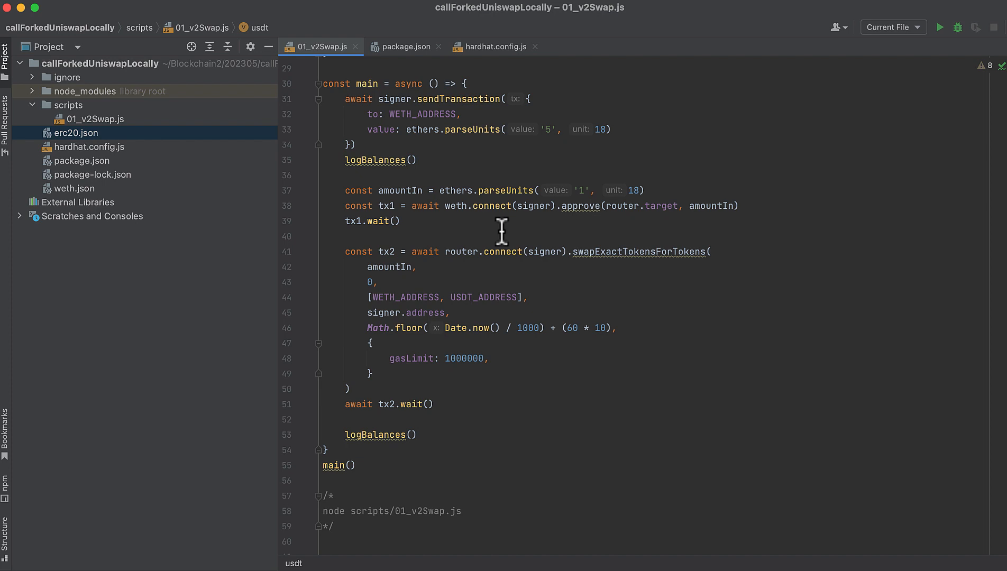
{"action": "mouse_move", "coordinate": [605, 226]}
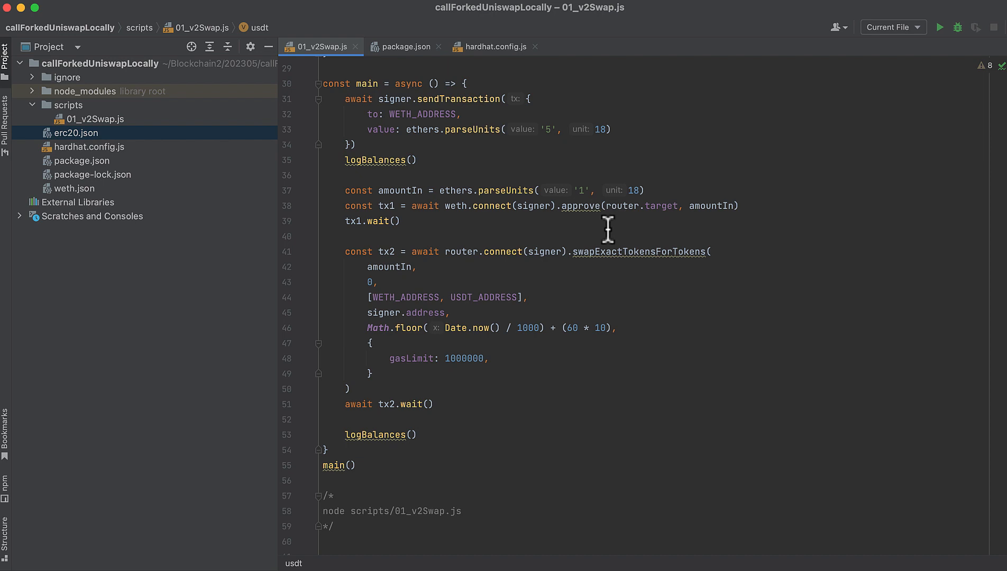
{"action": "mouse_move", "coordinate": [542, 263]}
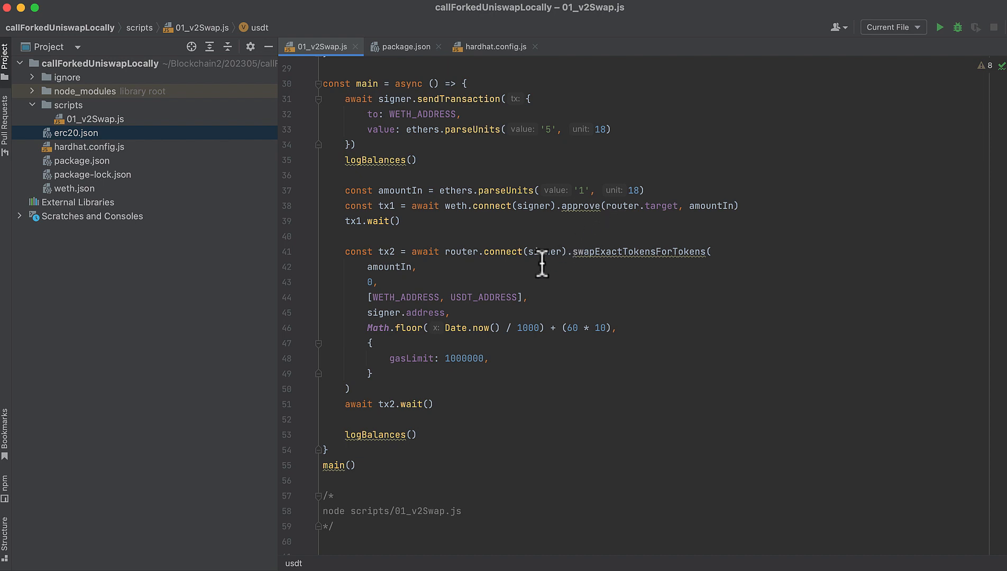
{"action": "mouse_move", "coordinate": [443, 278]}
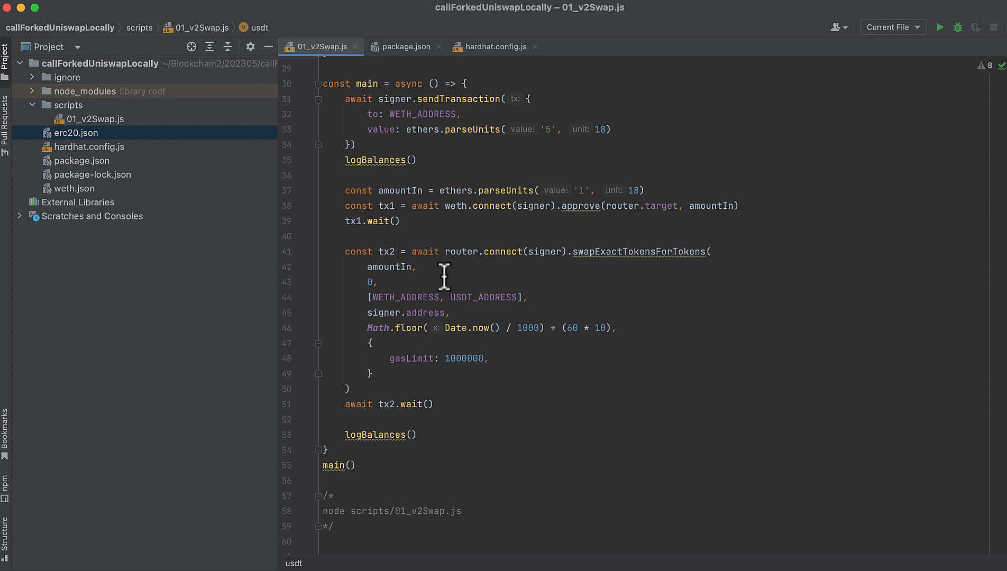
{"action": "mouse_move", "coordinate": [414, 303]}
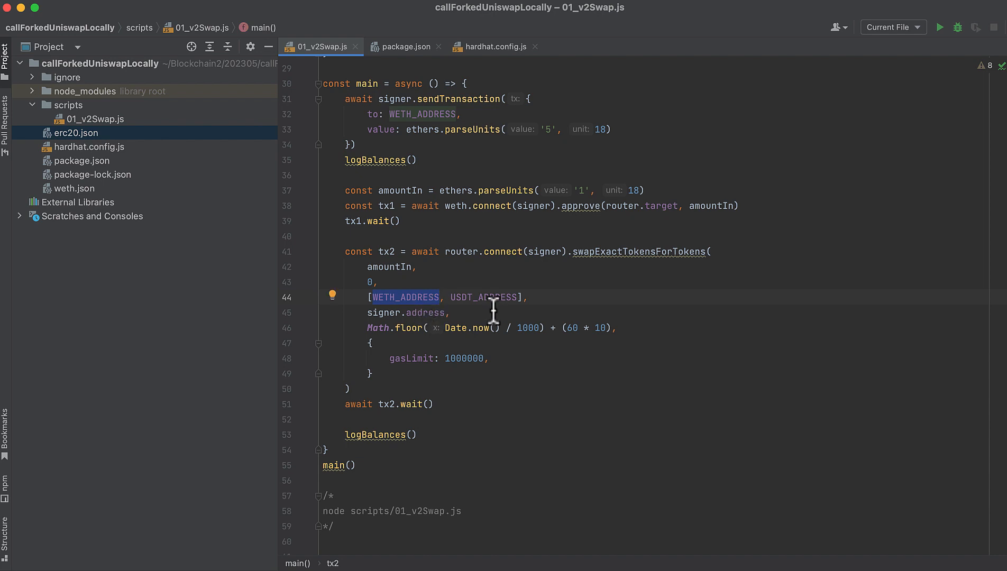
{"action": "double_click", "coordinate": [391, 266]}
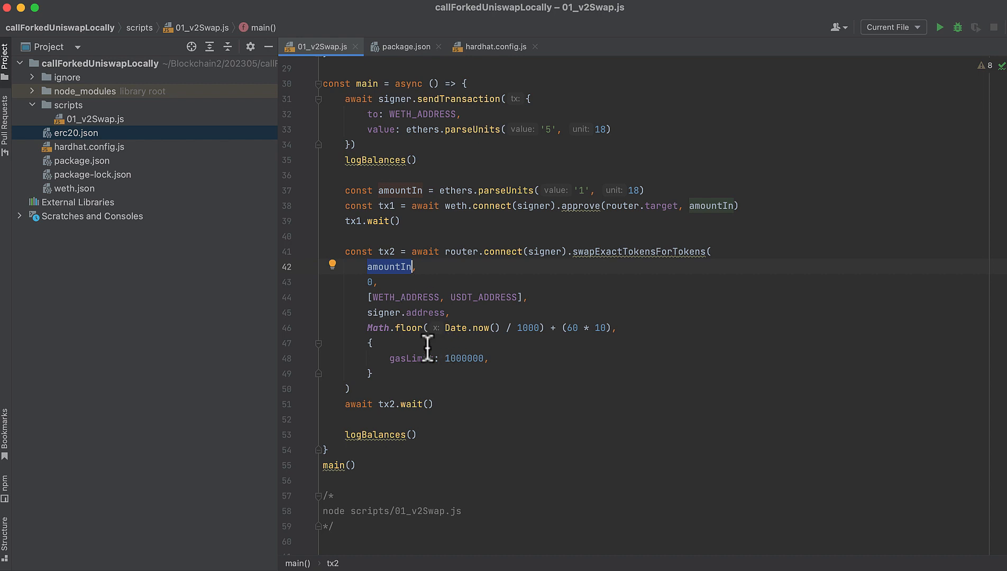
{"action": "scroll", "scroll_direction": "down", "scroll_amount": 3}
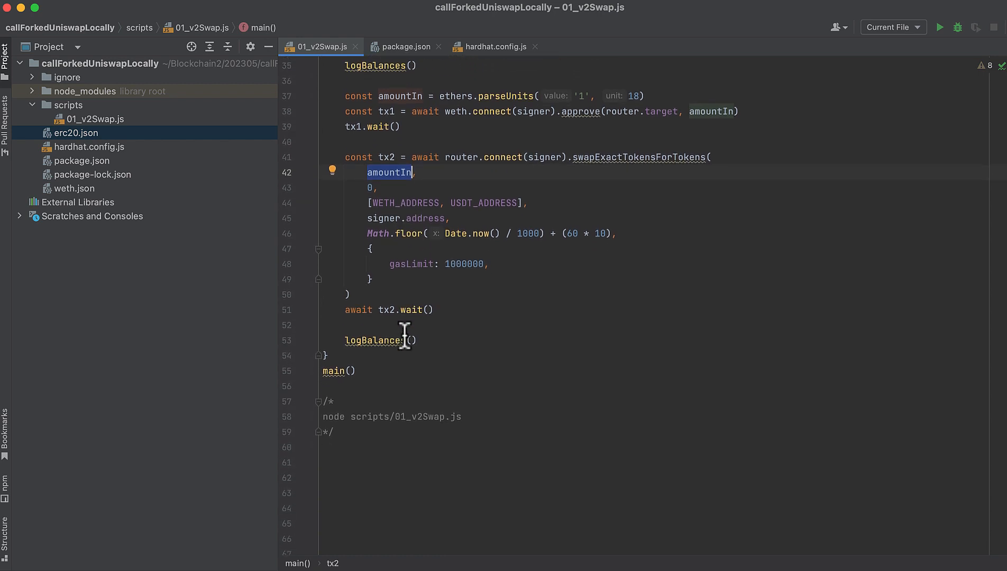
{"action": "mouse_move", "coordinate": [427, 324]}
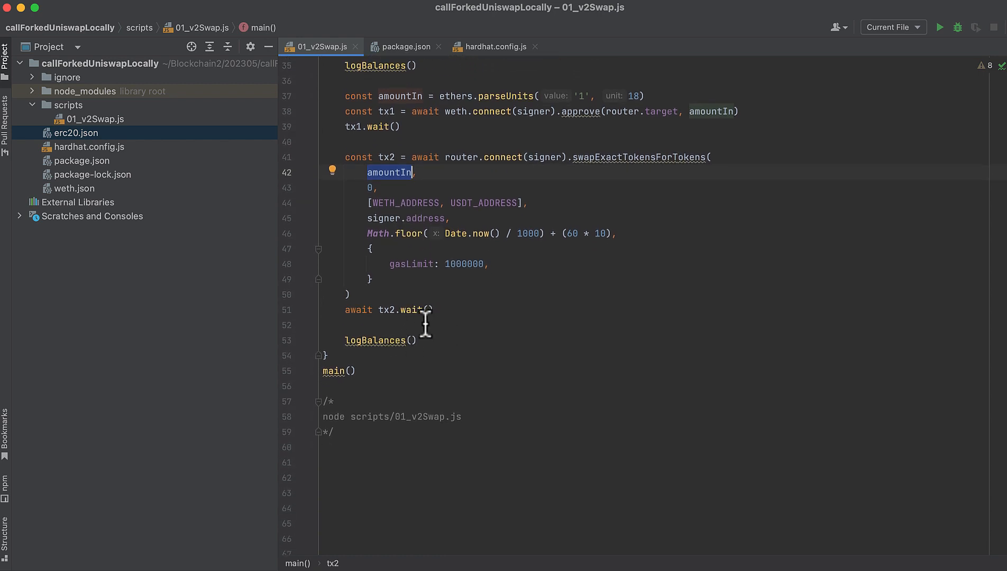
{"action": "scroll", "scroll_direction": "down", "scroll_amount": 3}
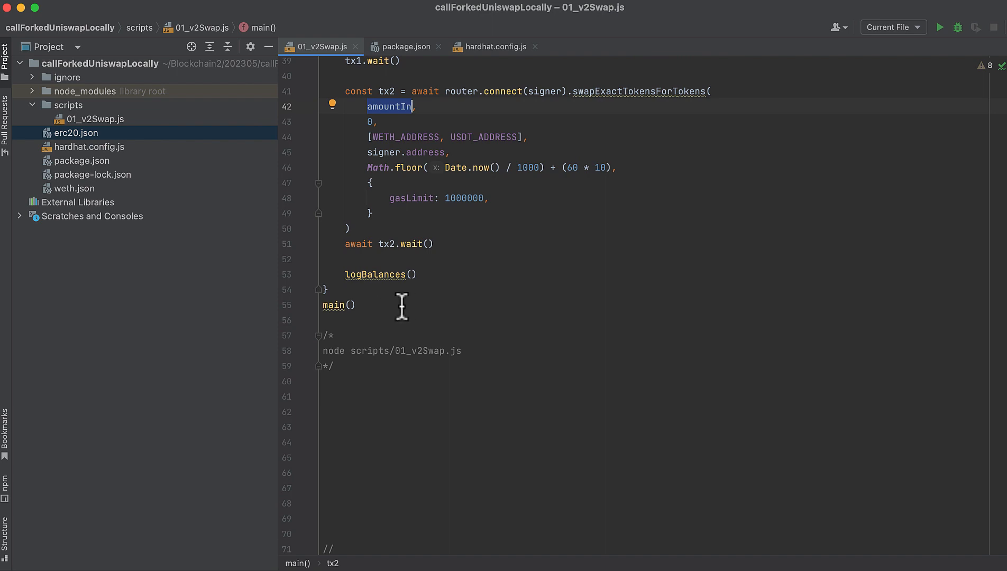
{"action": "mouse_move", "coordinate": [445, 376]}
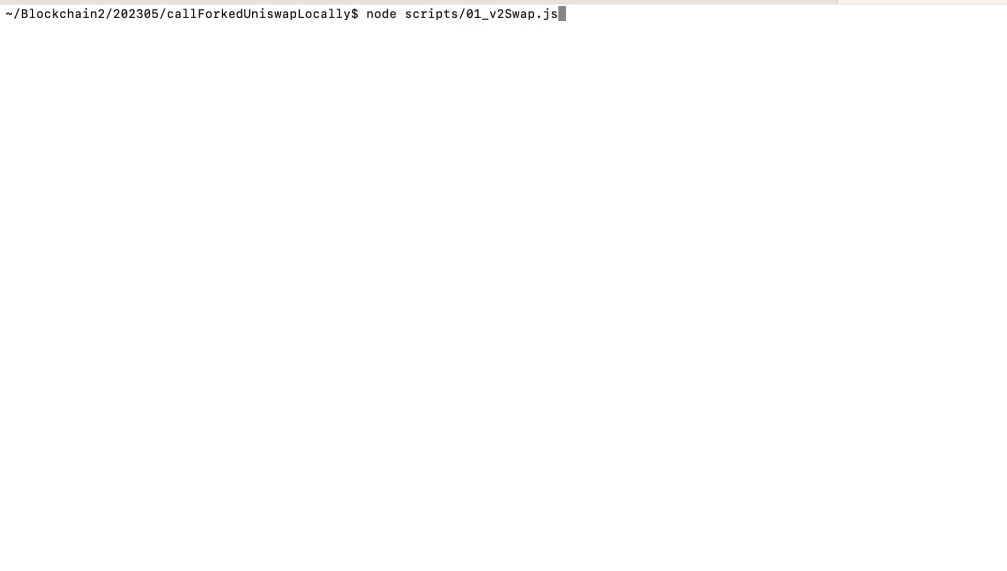
Run node scripts/01_v2Swap.js, showing WETH 5→4 and USDT 0→1914.369826
{"action": "key", "text": "Return"}
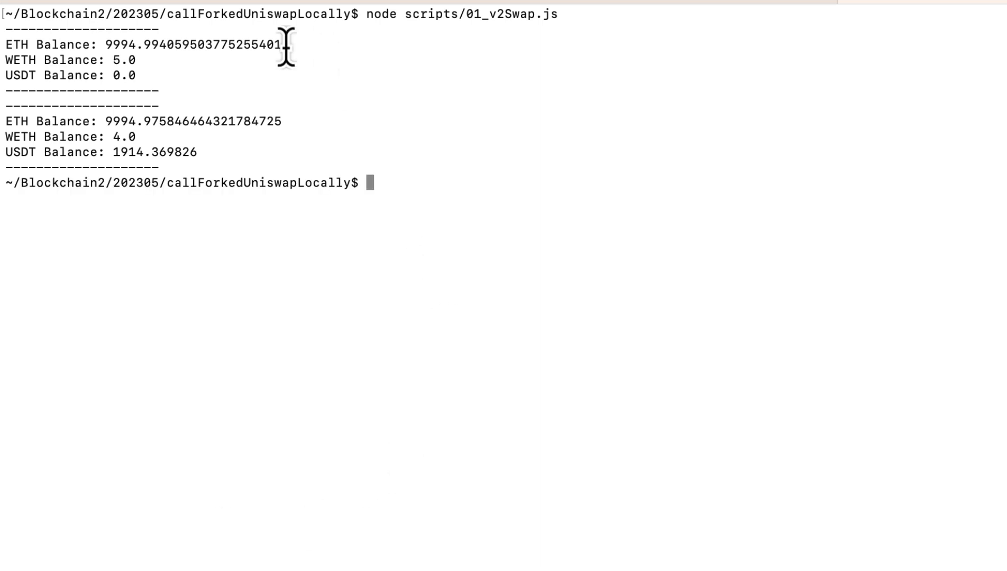
{"action": "mouse_move", "coordinate": [320, 51]}
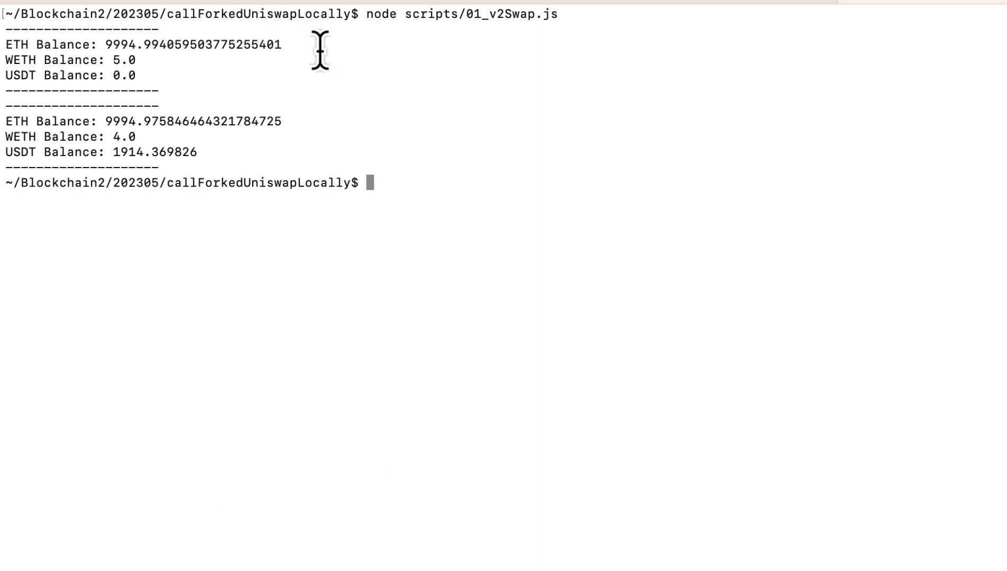
{"action": "mouse_move", "coordinate": [328, 55]}
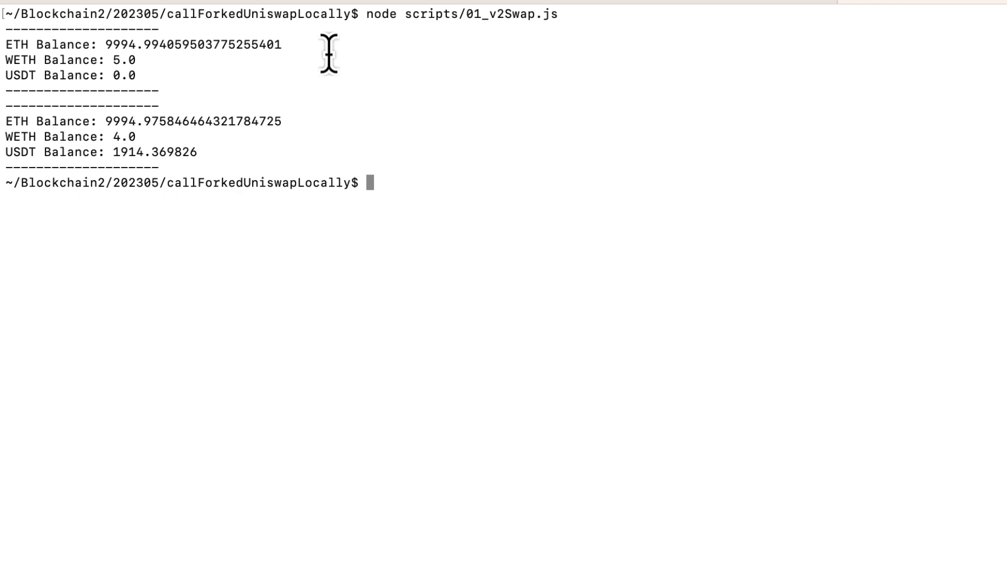
{"action": "mouse_move", "coordinate": [146, 64]}
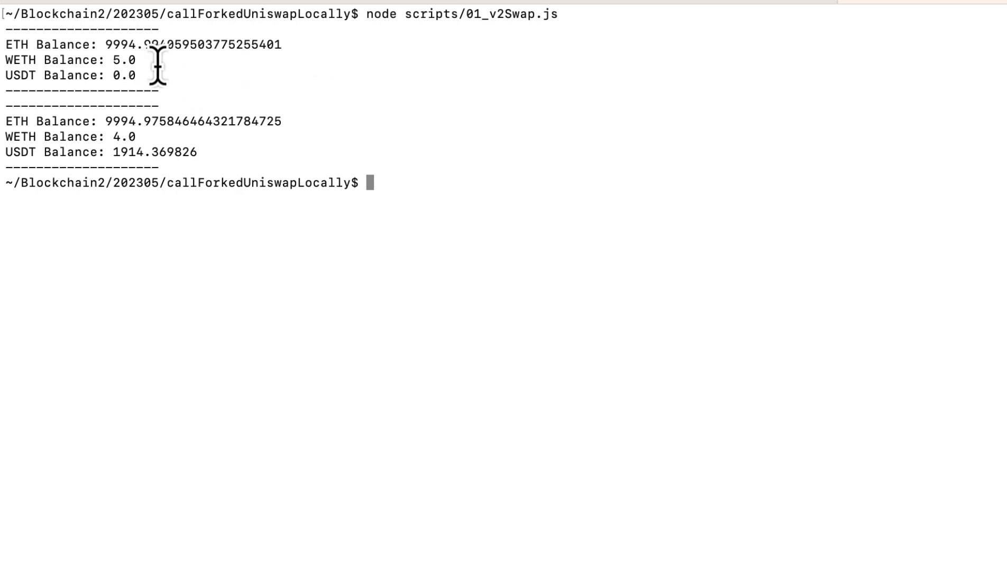
{"action": "mouse_move", "coordinate": [146, 83]}
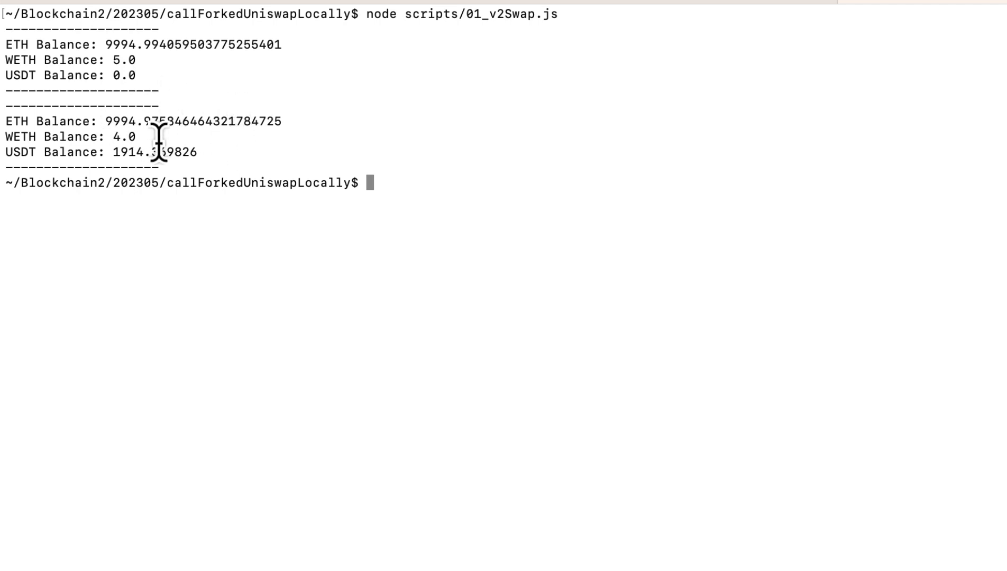
{"action": "mouse_move", "coordinate": [197, 176]}
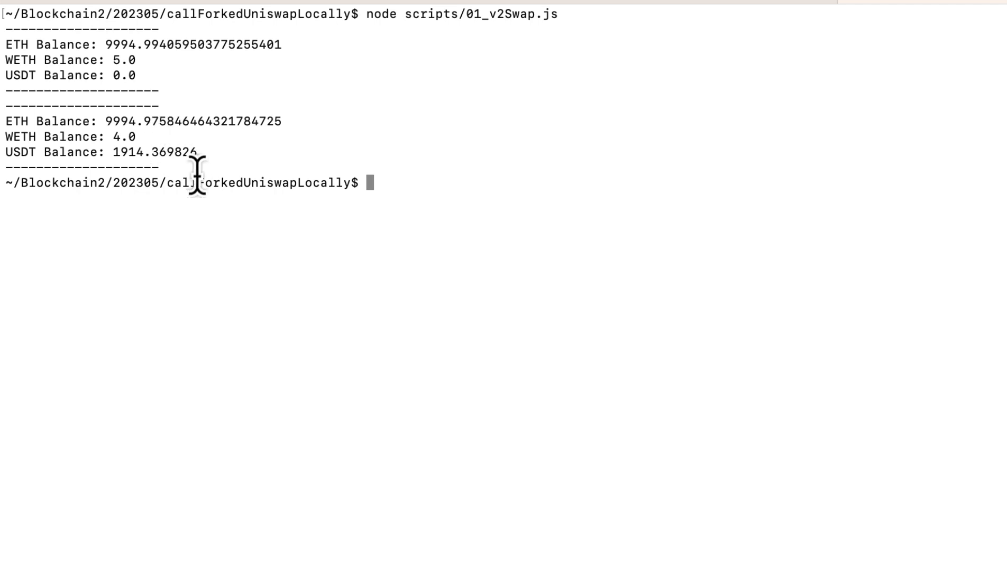